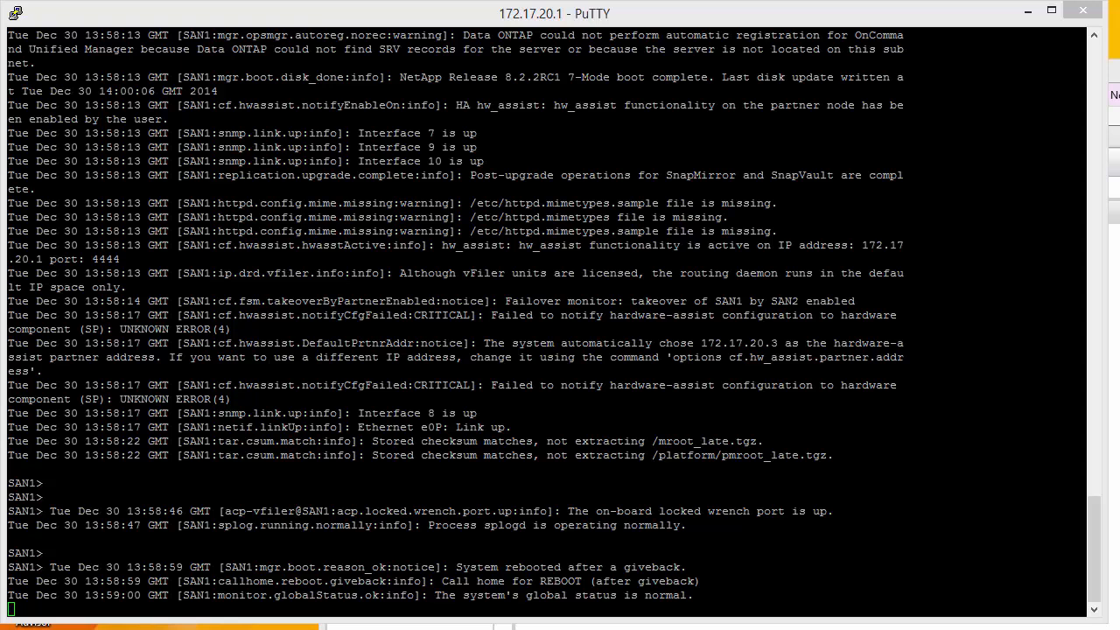
Run ifconfig -a on SAN1 and select the e0M address 172.17.20.1.
scroll("down", 3)
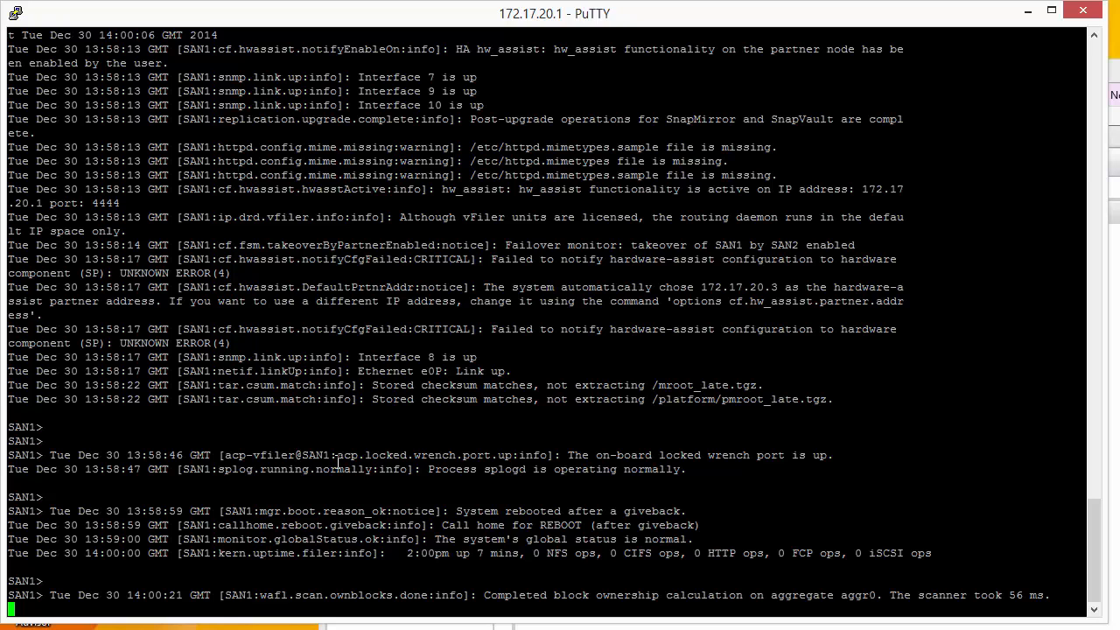
type("ifconfig -a")
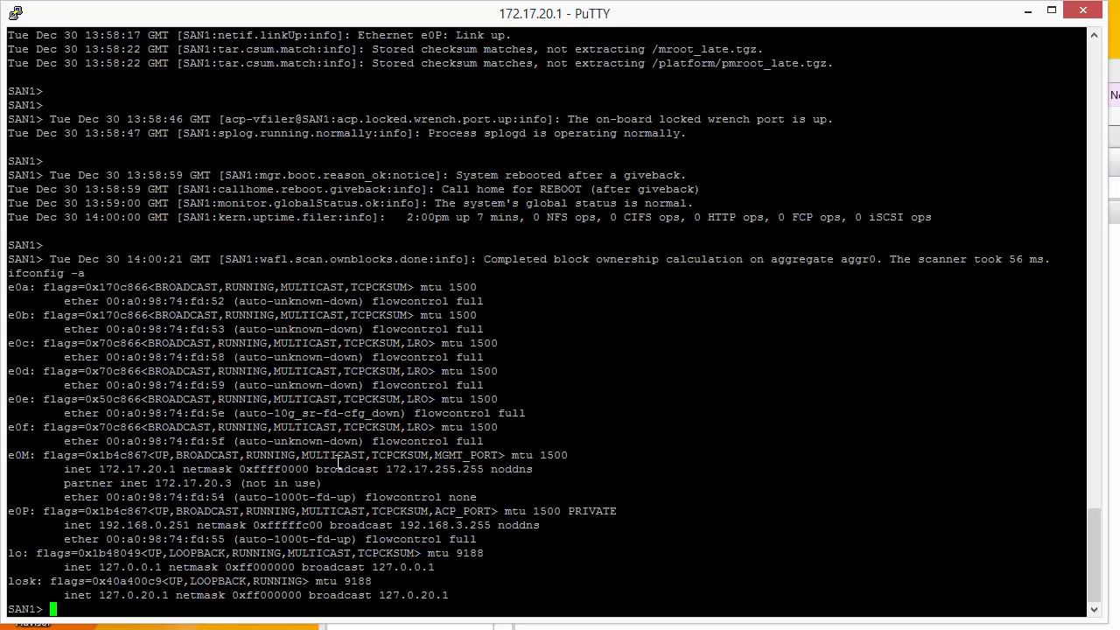
mouse_move(42, 385)
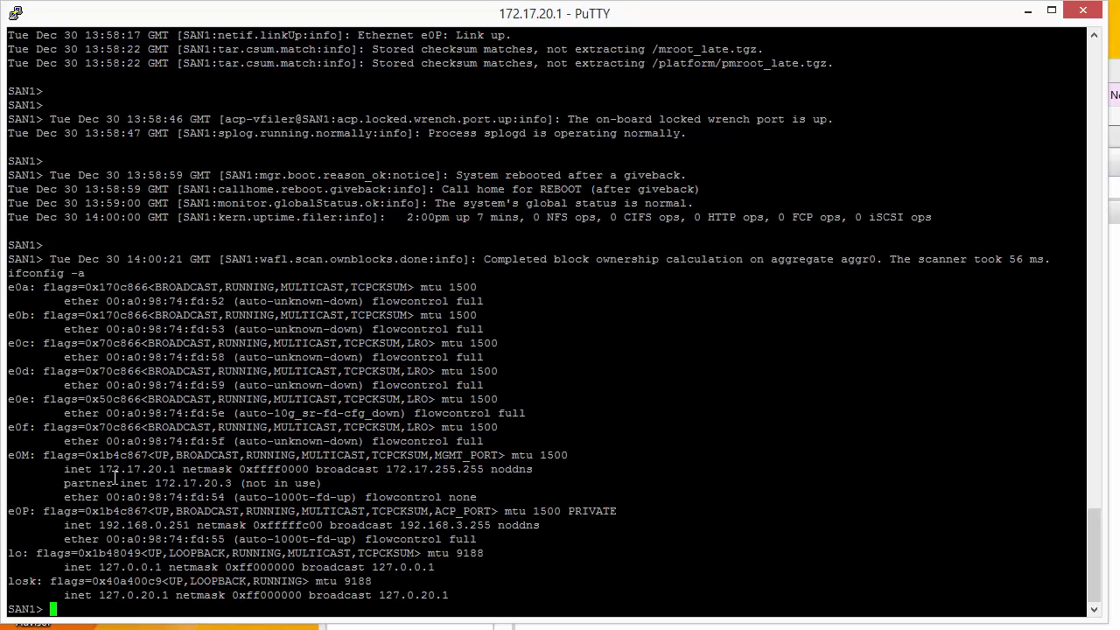
double_click(126, 469)
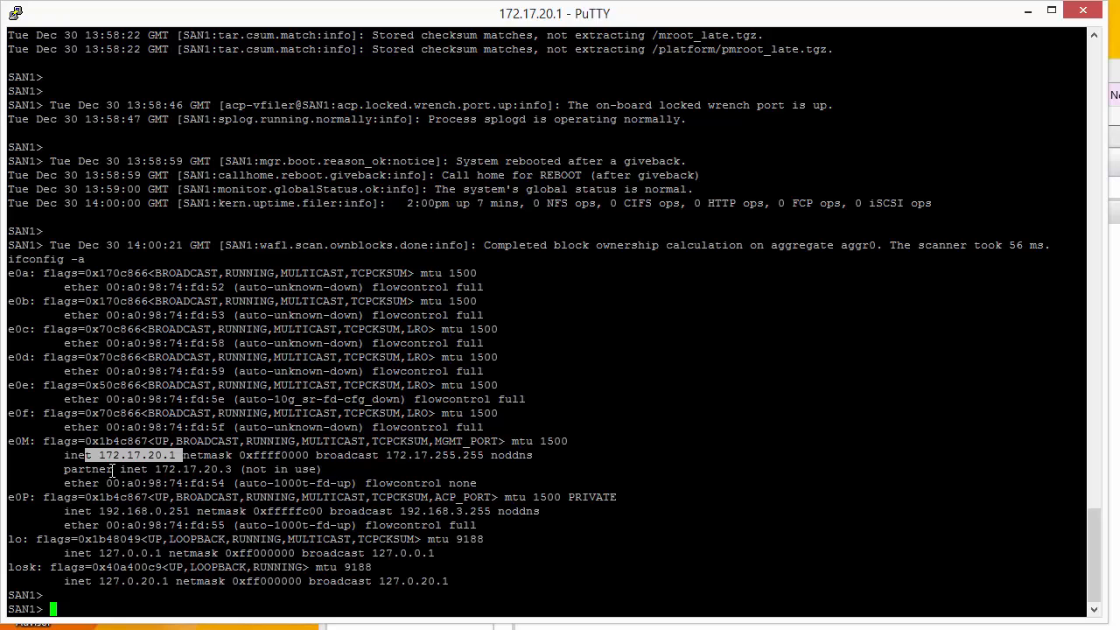
Run ifconfig e0e to show the interface alone, with no IP and MTU 1500.
type("i")
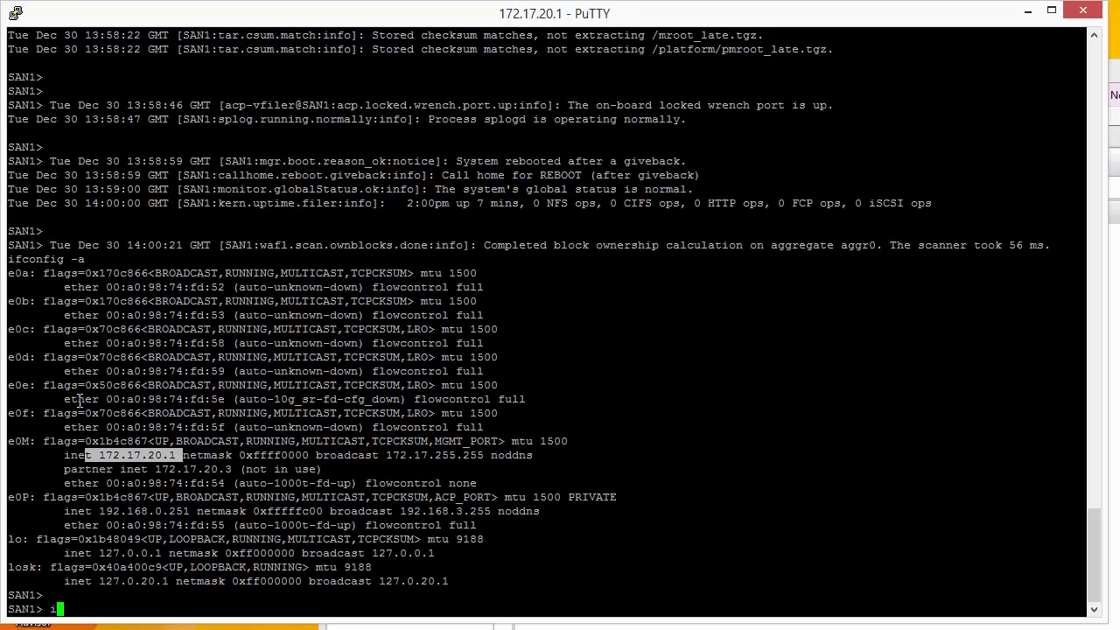
type("fconfig")
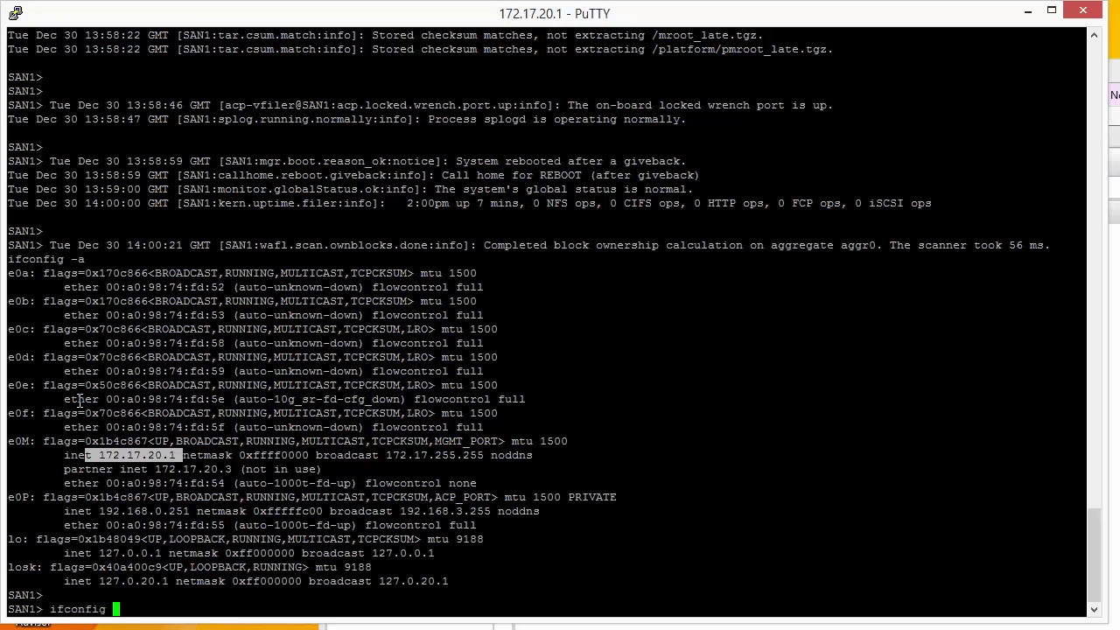
type("e0e")
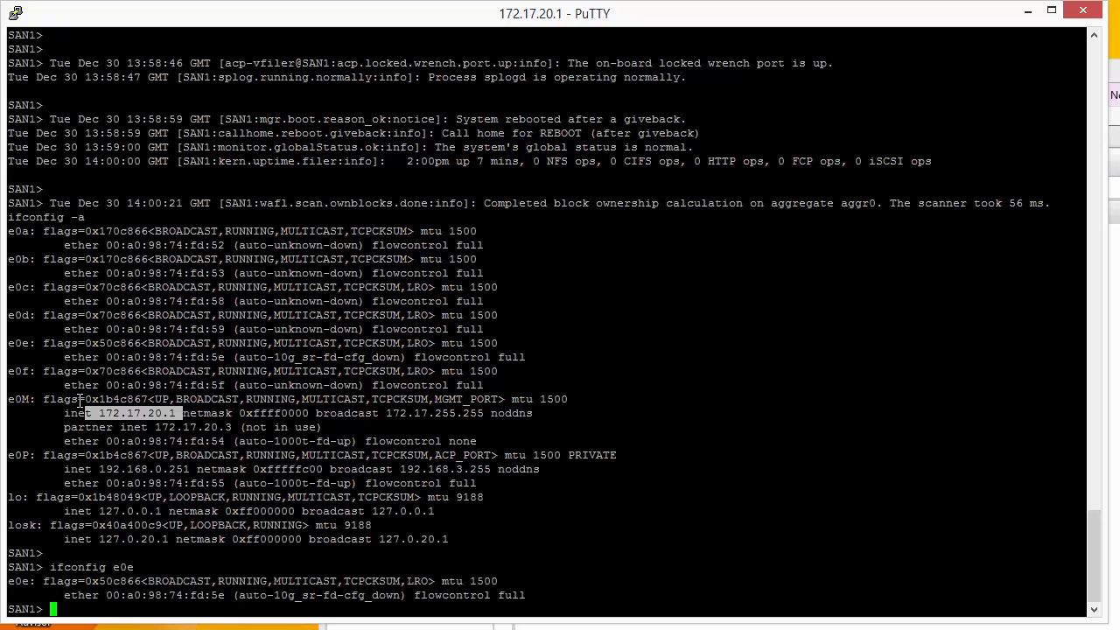
mouse_move(374, 592)
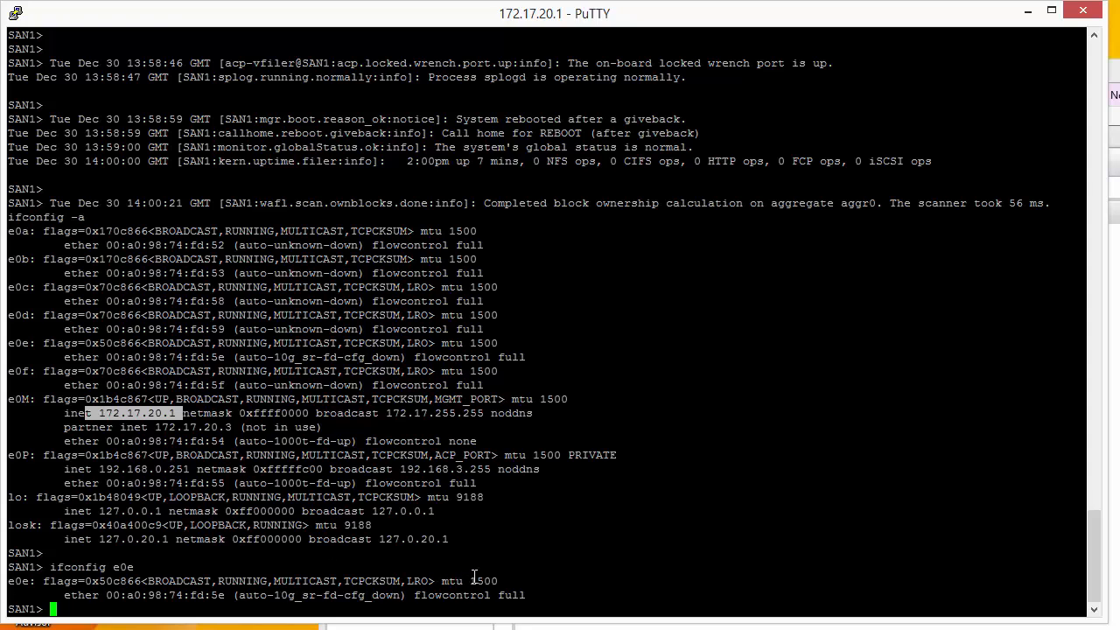
mouse_move(396, 585)
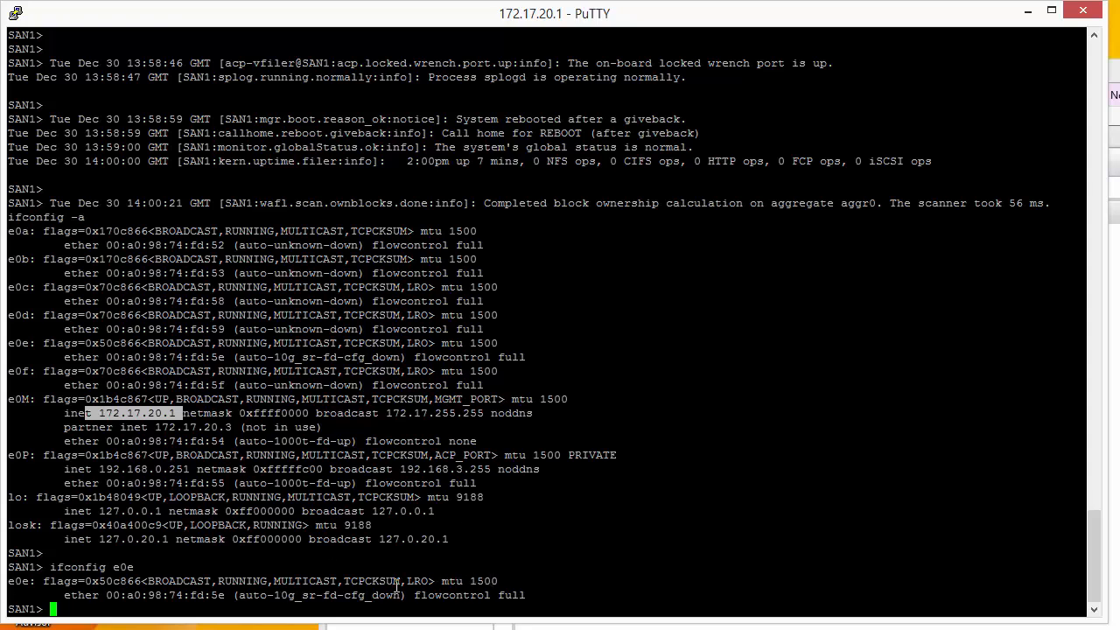
mouse_move(346, 602)
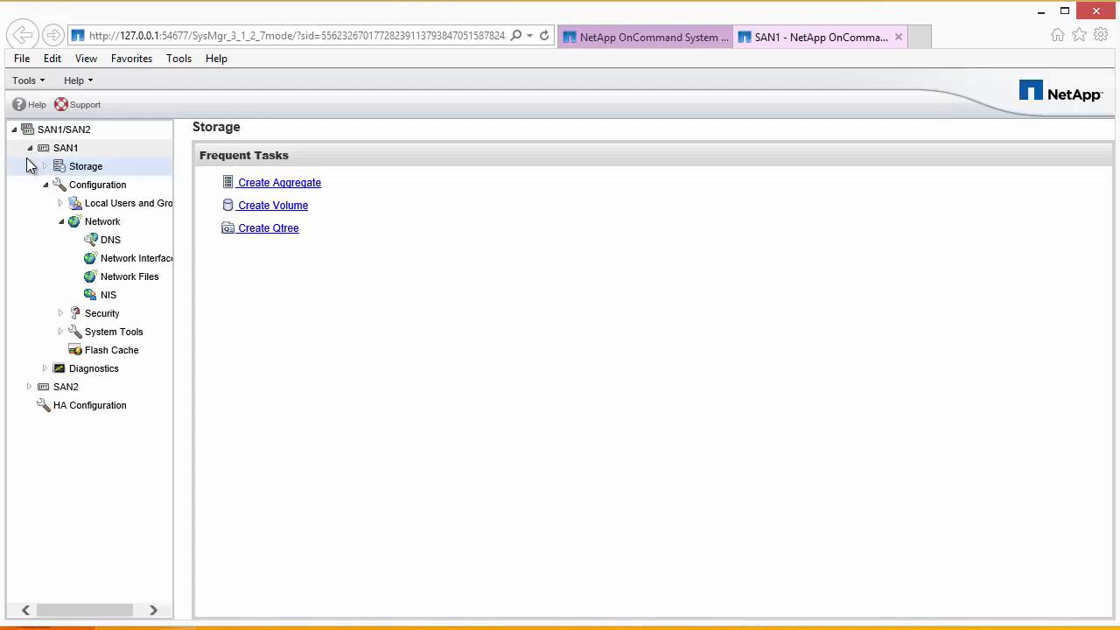
Show SAN1's Storage page in the System Manager tree.
left_click(43, 167)
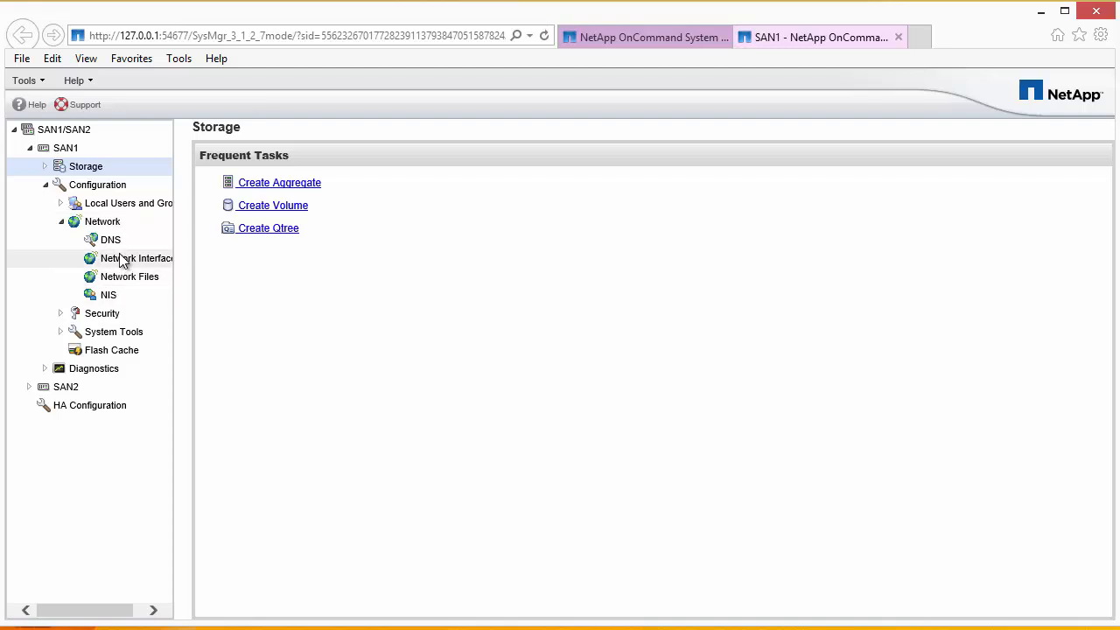
Show SAN1's Network Interfaces list with e0a–e0f disabled, e0M and e0P enabled.
left_click(136, 258)
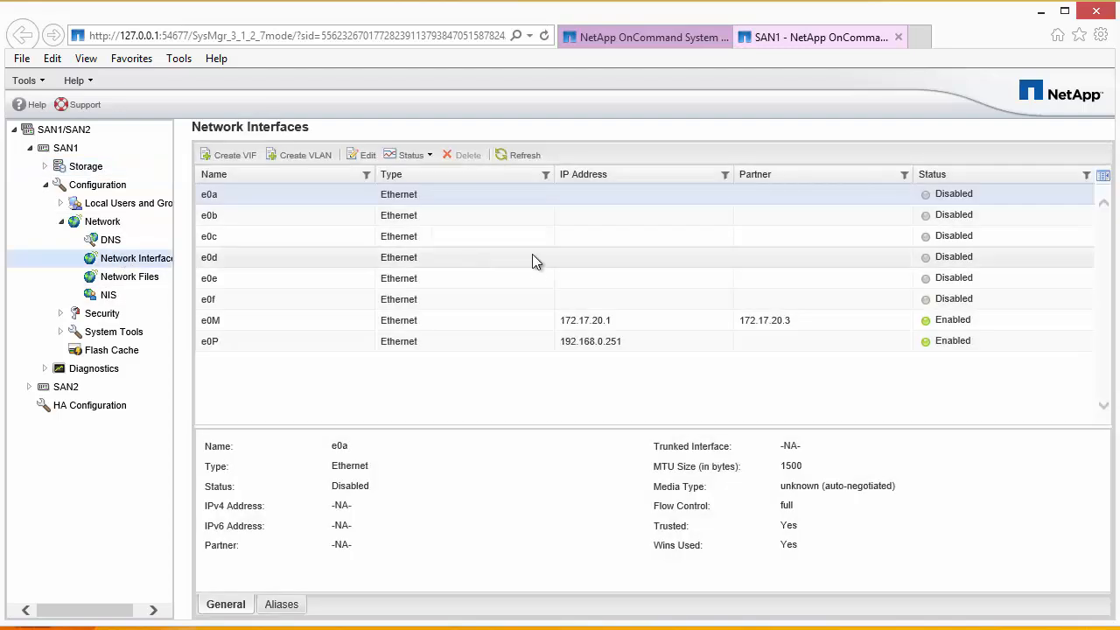
mouse_move(504, 327)
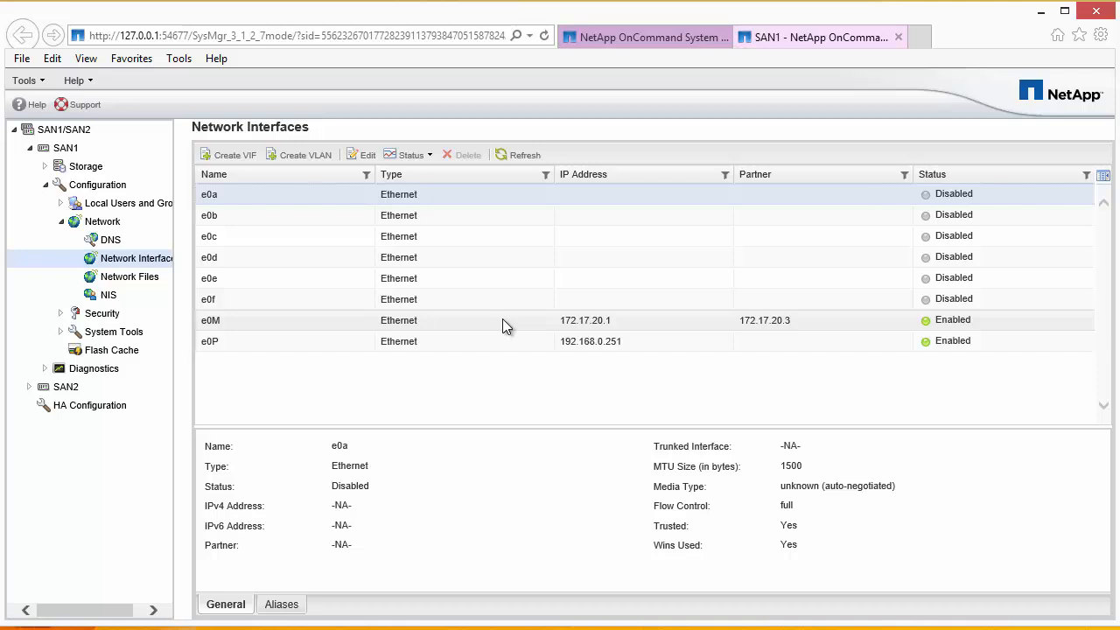
mouse_move(651, 347)
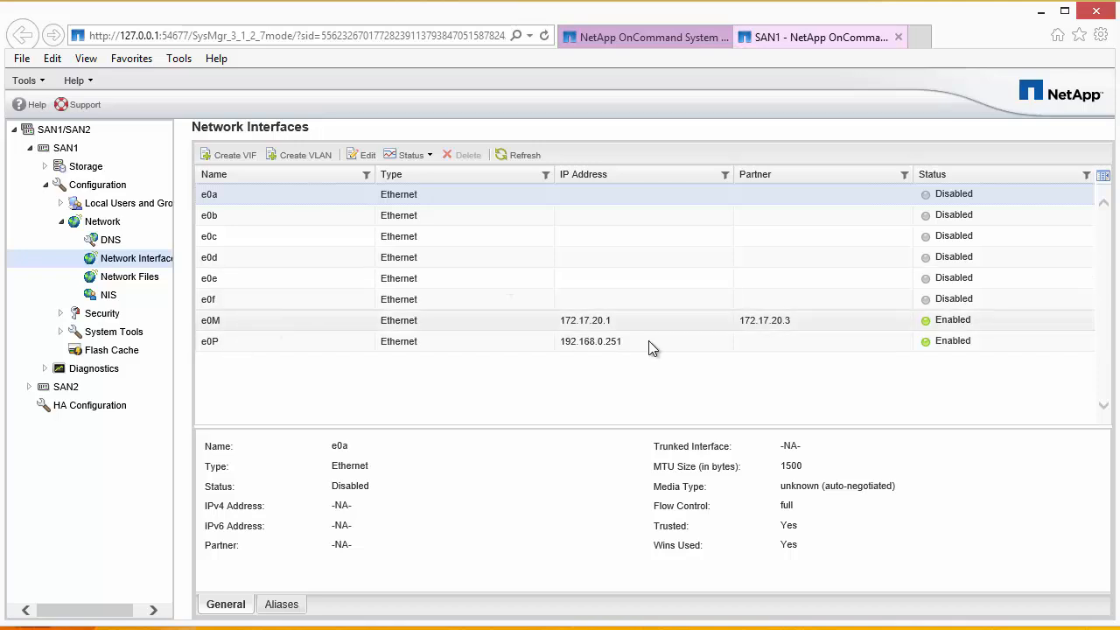
mouse_move(609, 327)
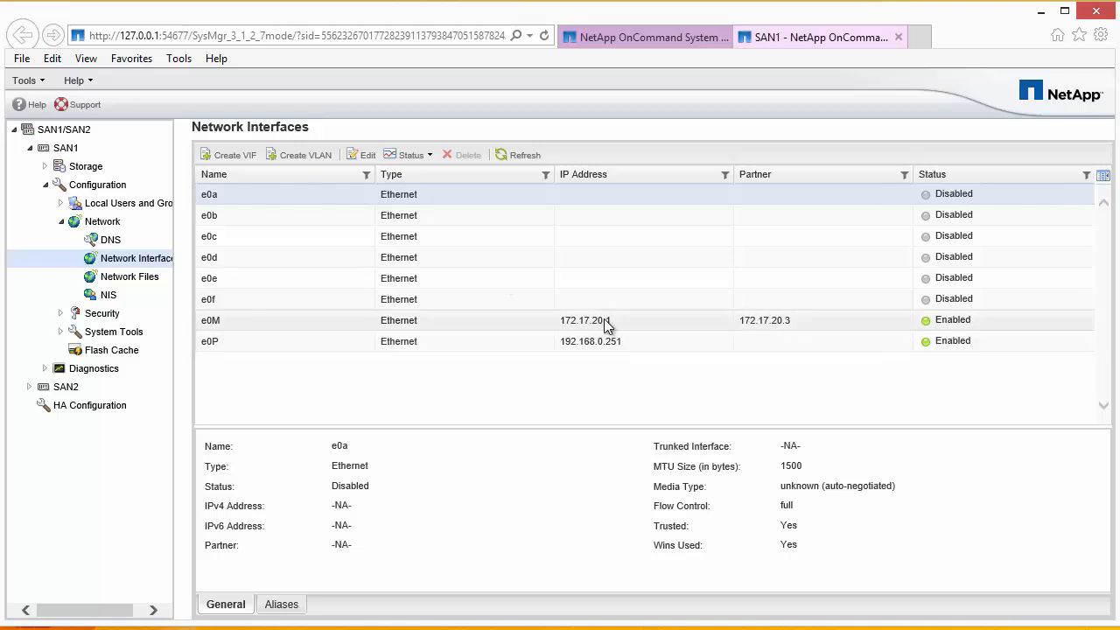
mouse_move(804, 328)
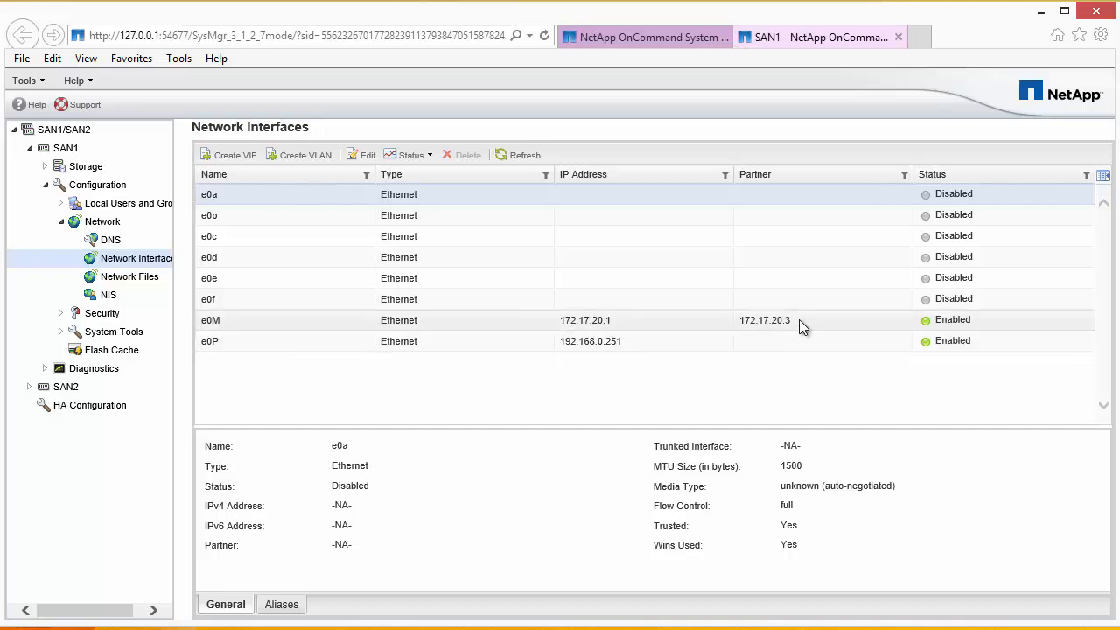
mouse_move(469, 292)
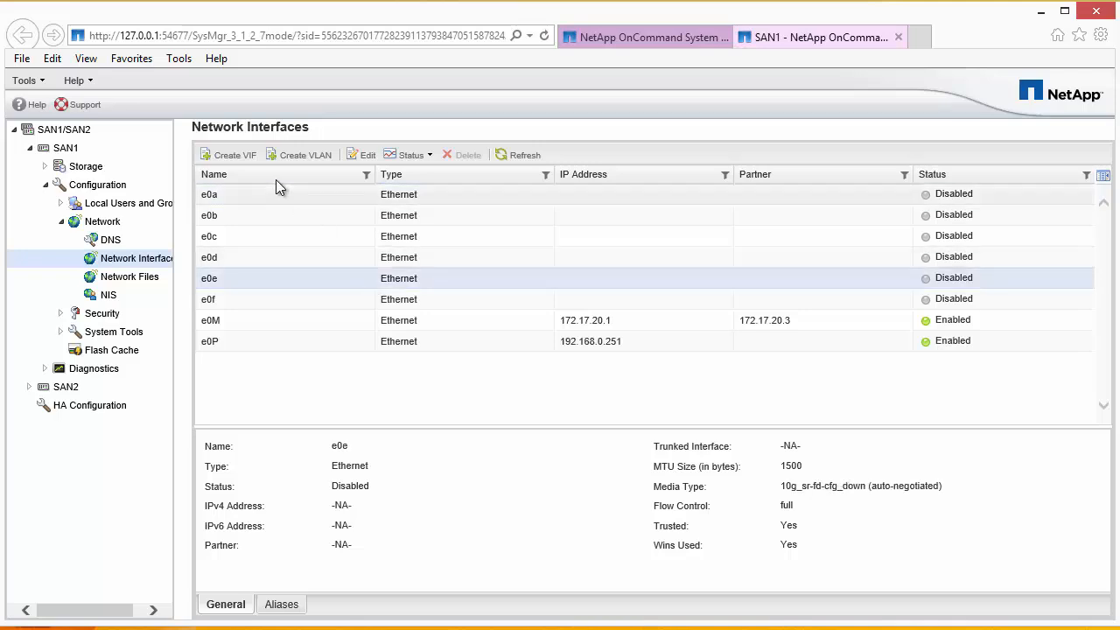
Edit e0e and switch its HA failover mode to Shared.
left_click(367, 154)
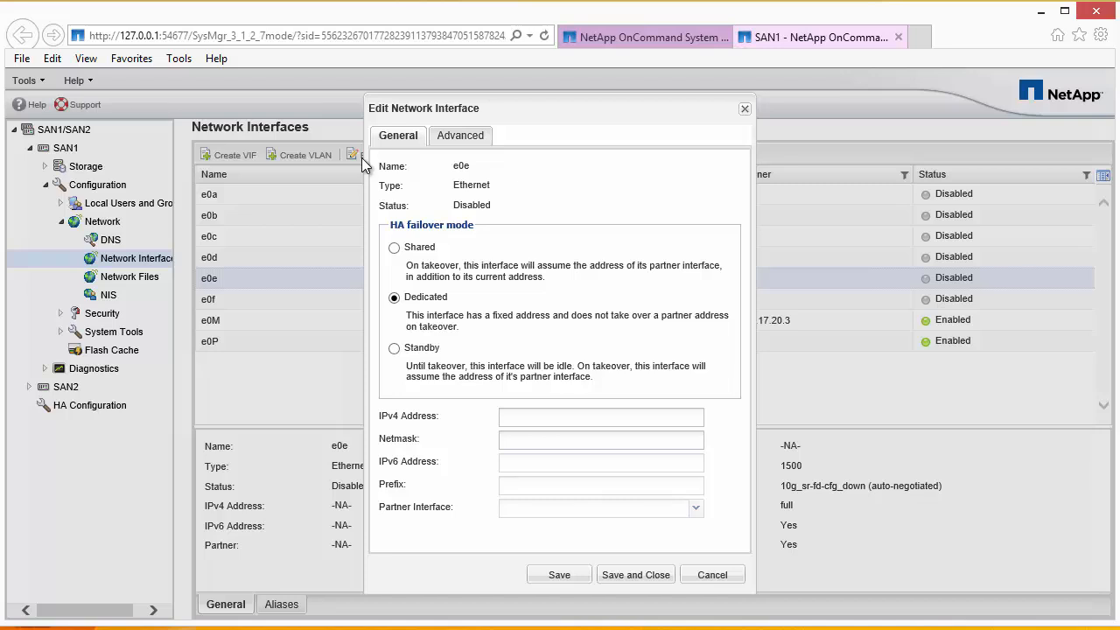
left_click(393, 248)
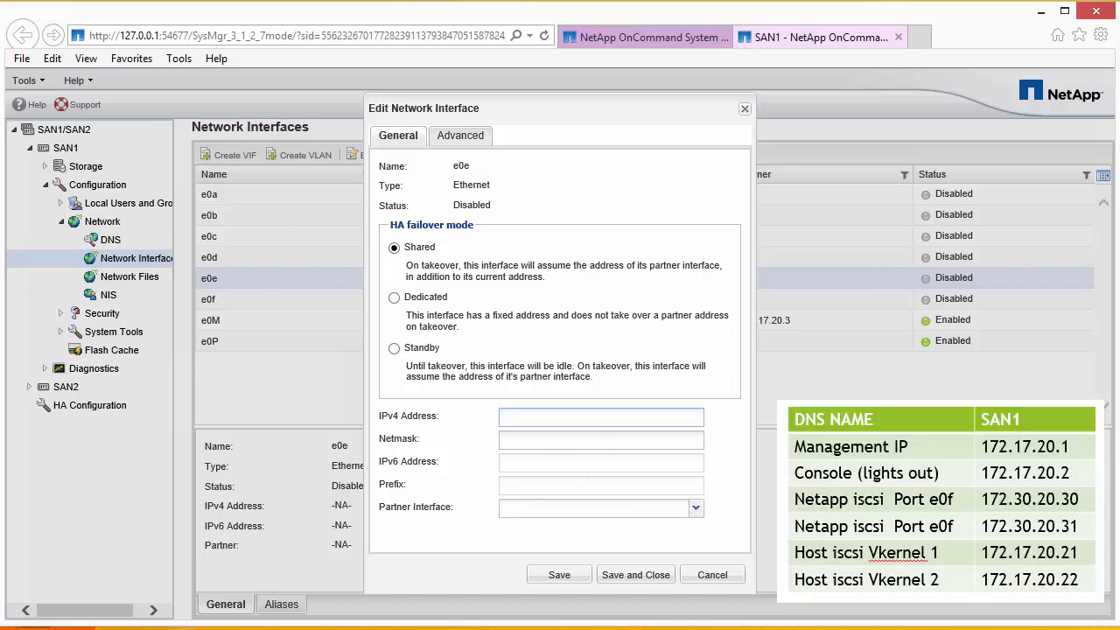
Enter IPv4 address 172.30.20.30 and begin the 255.255.0.0 netmask for e0e.
left_click(602, 417)
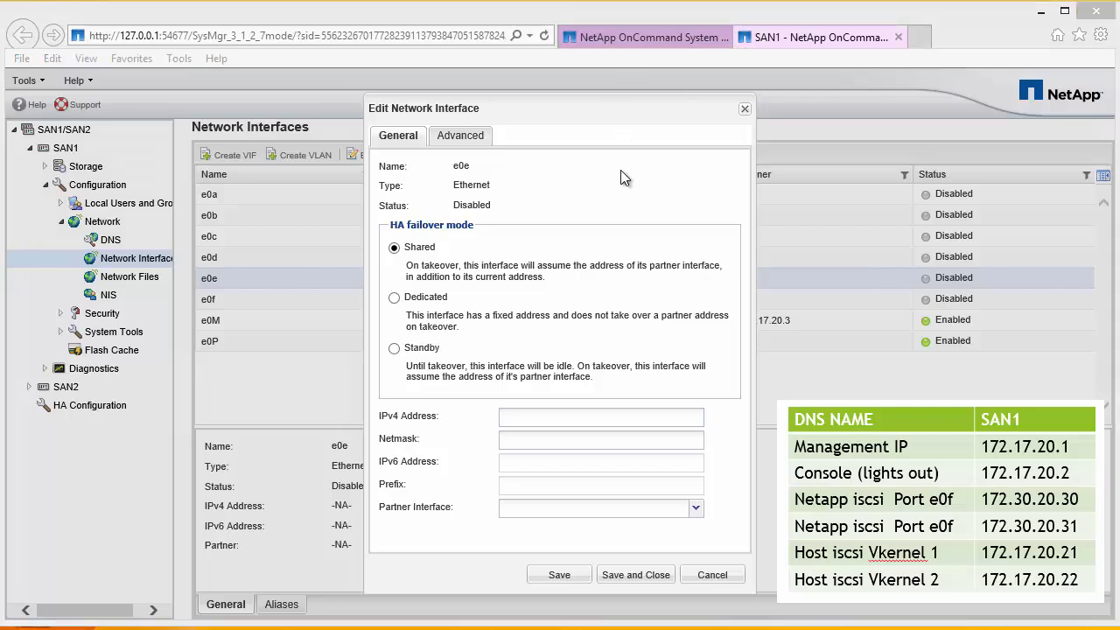
type("172")
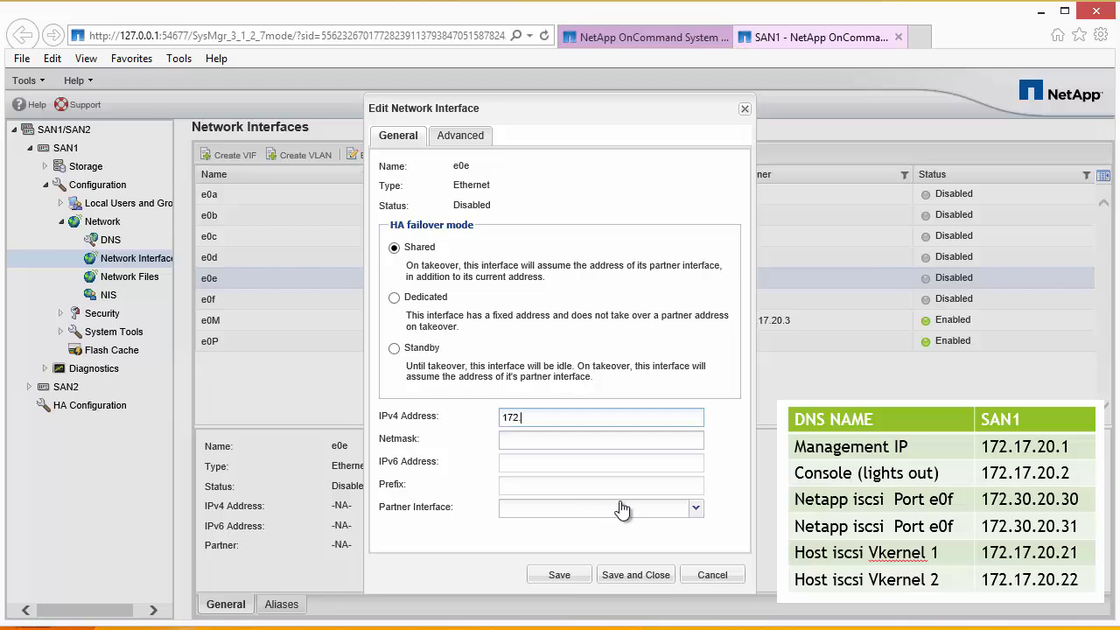
type(".30.20.30")
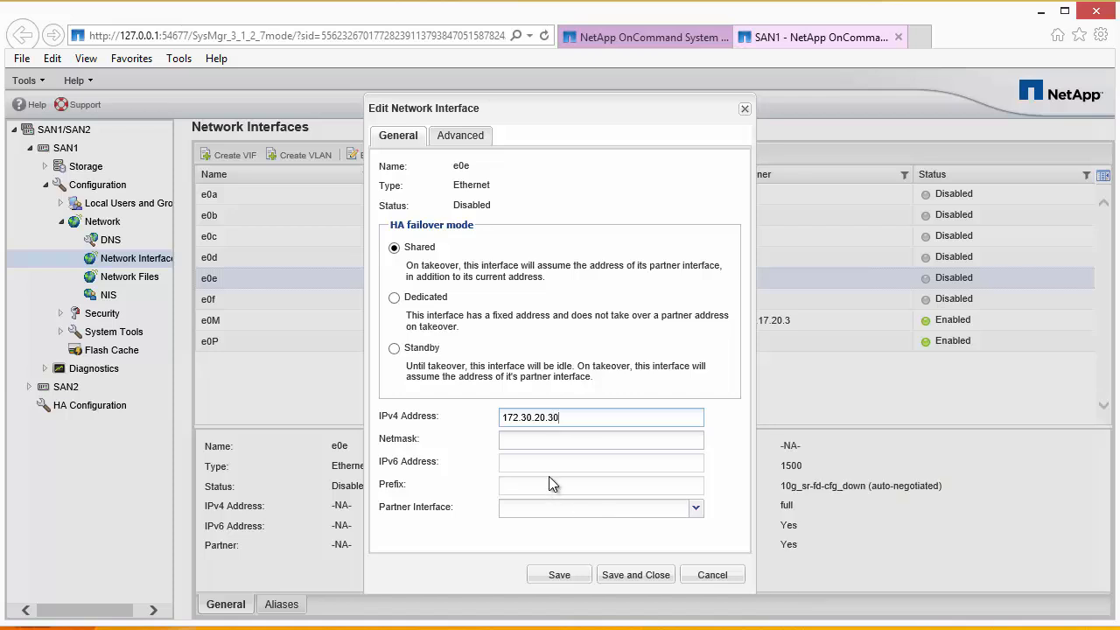
type("255.25")
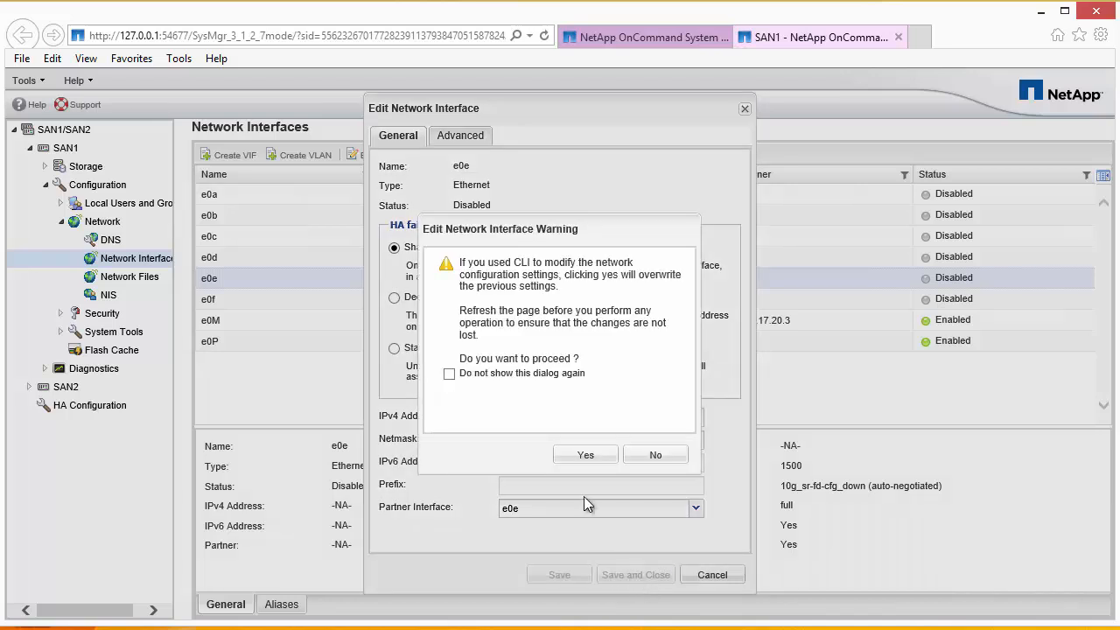
mouse_move(529, 207)
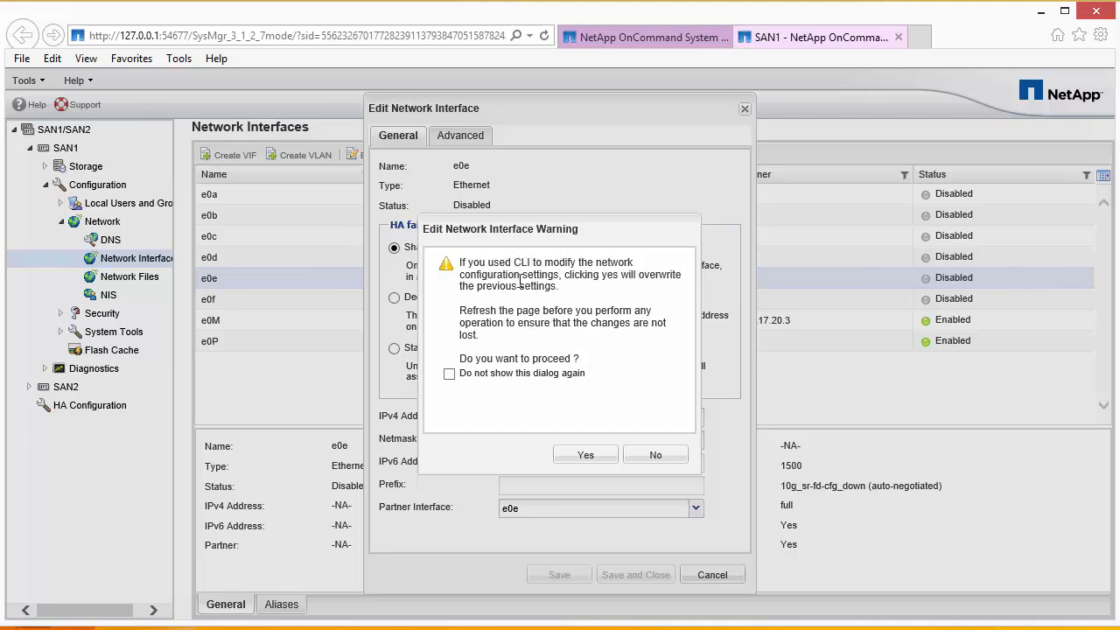
mouse_move(592, 294)
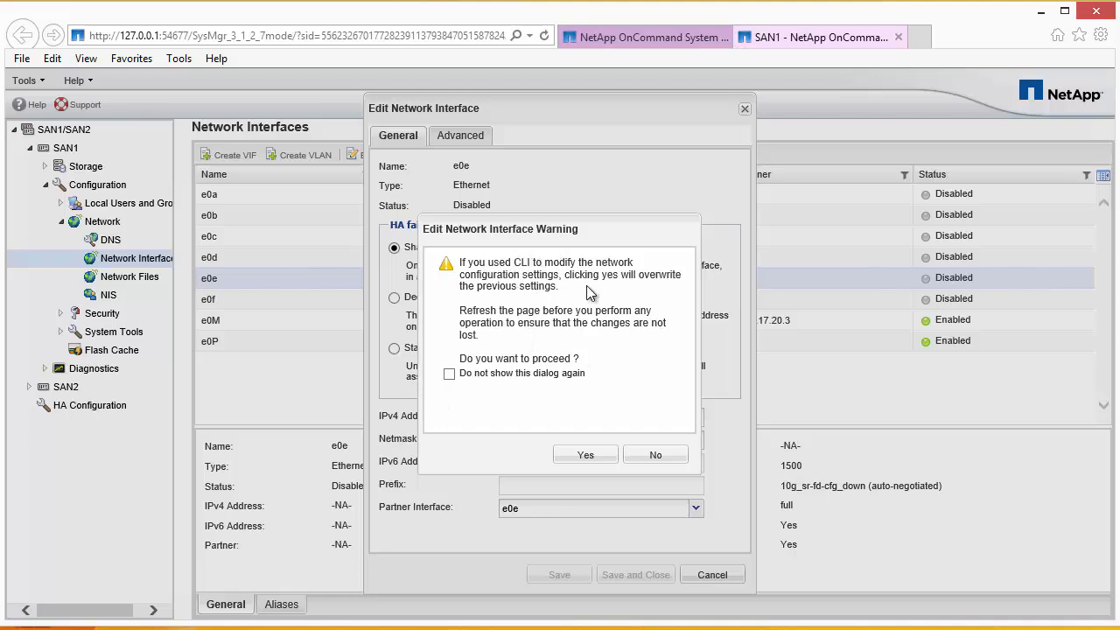
mouse_move(413, 521)
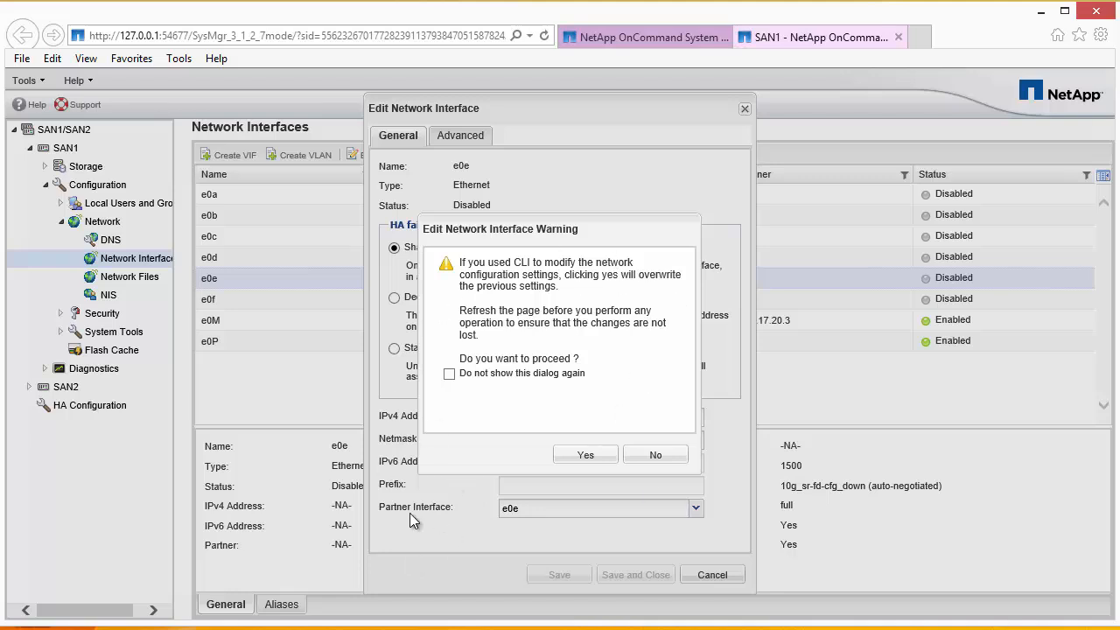
mouse_move(516, 518)
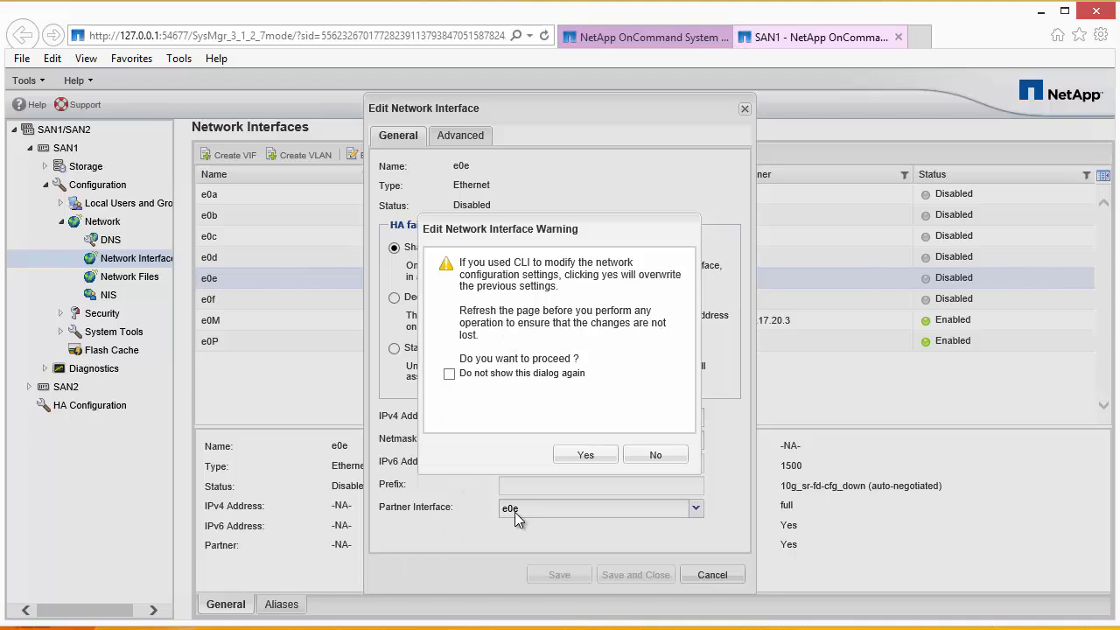
Confirm overwriting CLI settings so e0e shows 172.30.20.30/255.255.0.0 with partner e0e.
left_click(585, 455)
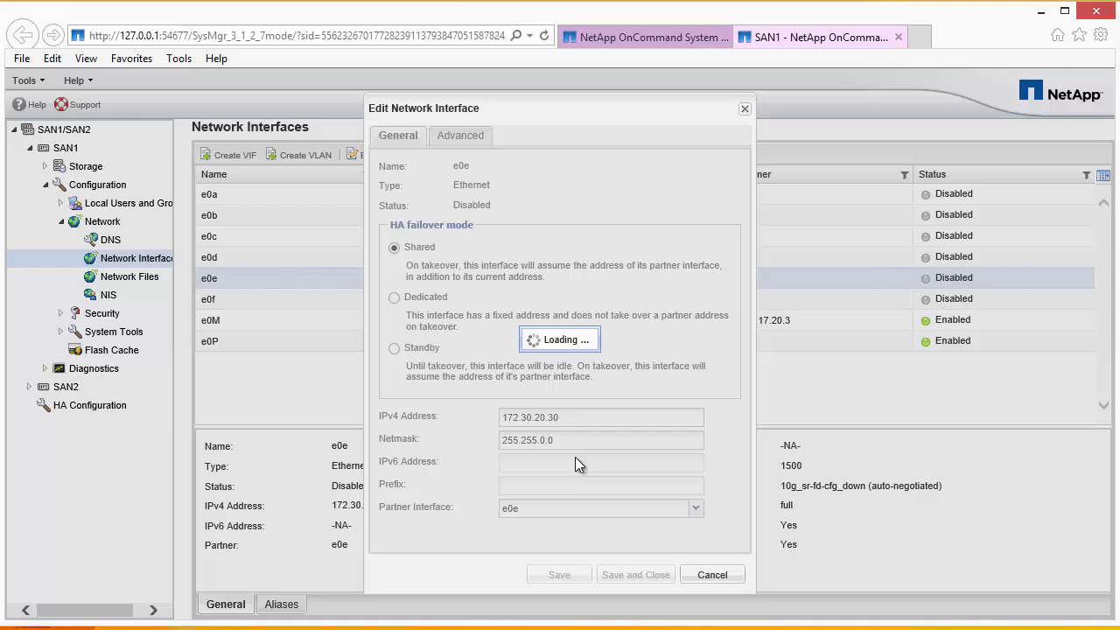
left_click(710, 574)
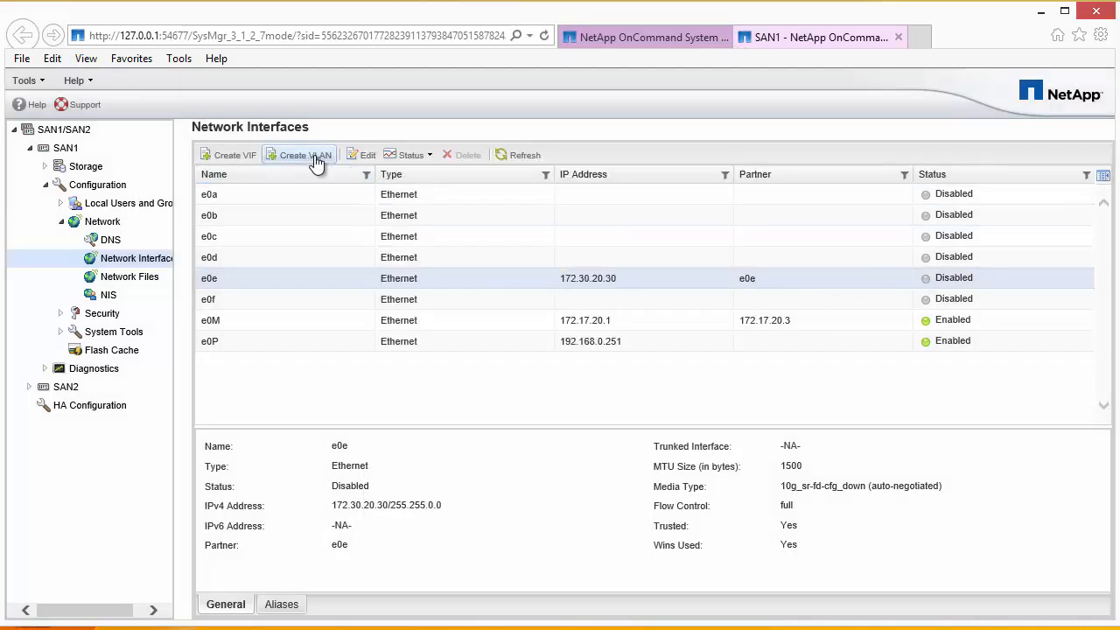
Enable e0e and confirm, so its status reads Enabled at 172.30.20.30.
left_click(410, 154)
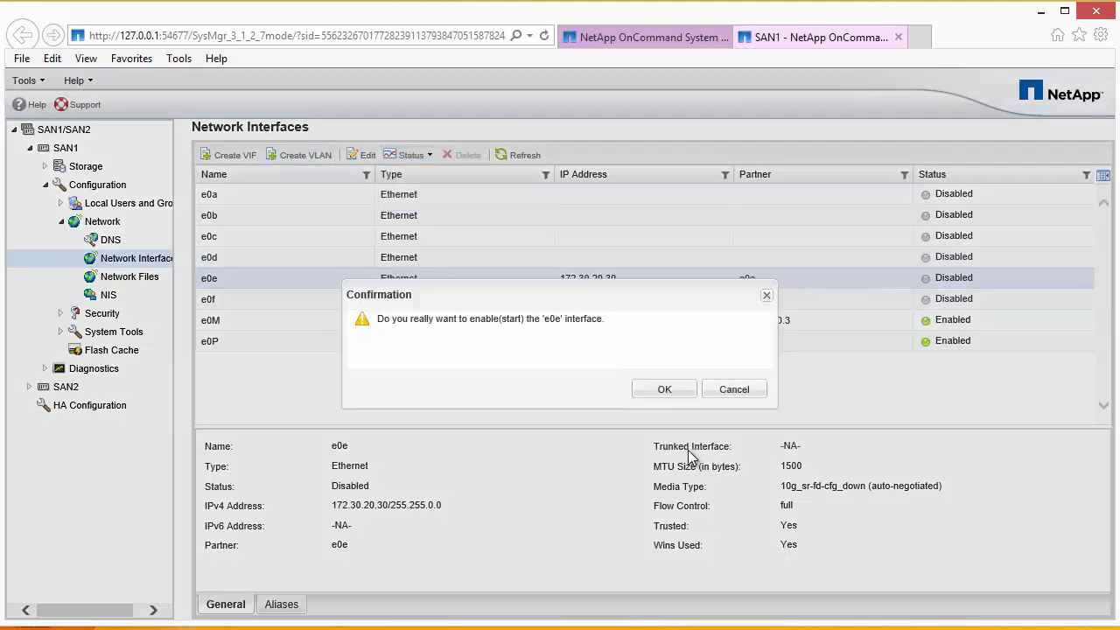
left_click(665, 389)
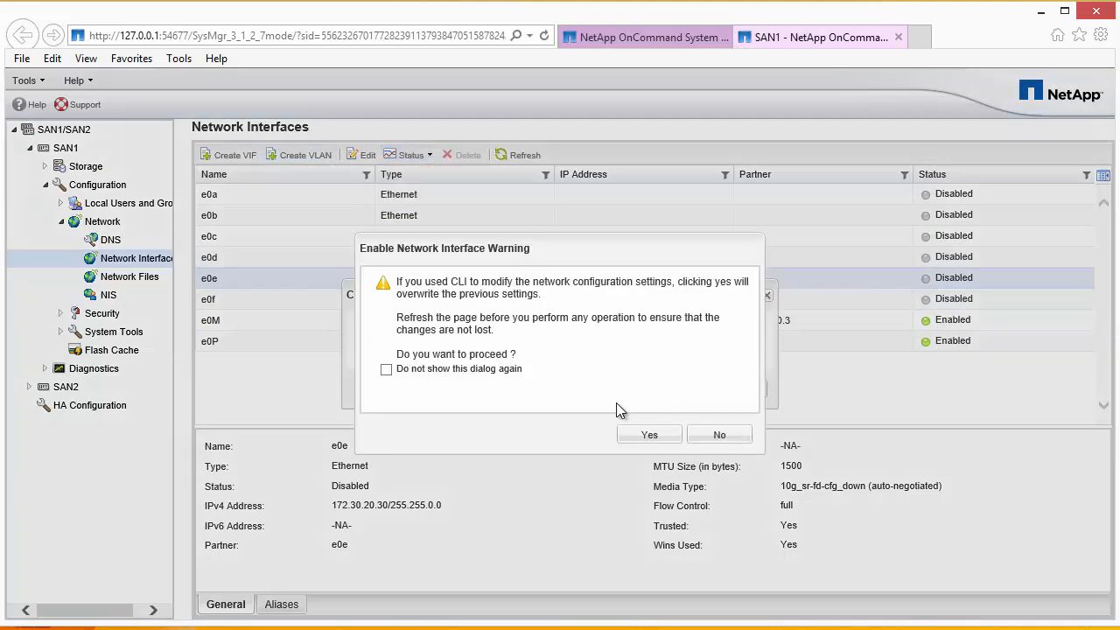
left_click(648, 434)
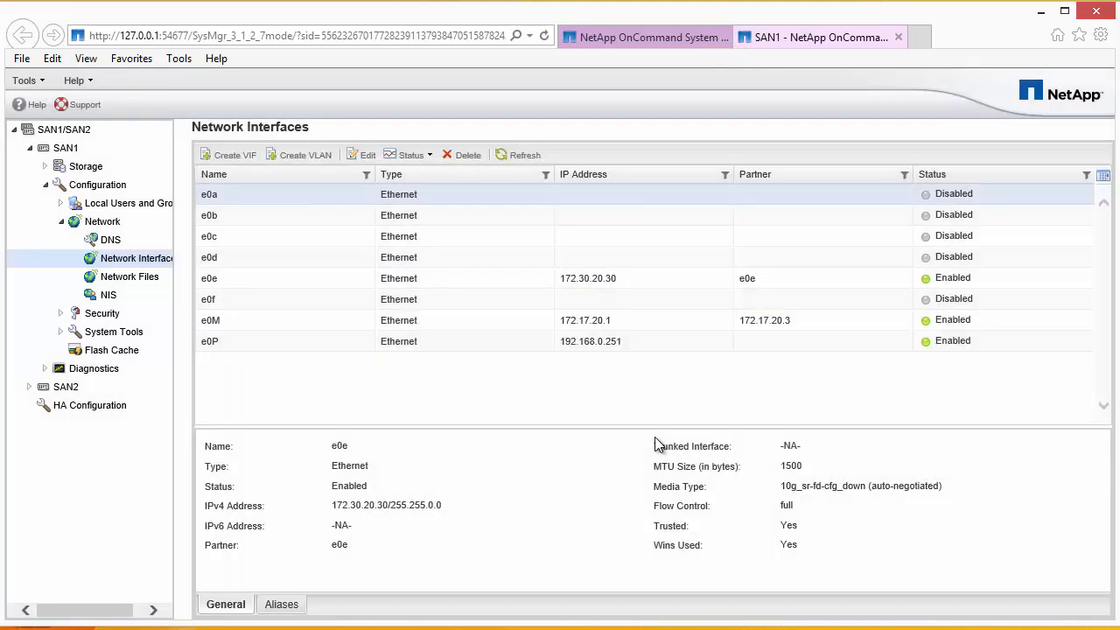
left_click(210, 192)
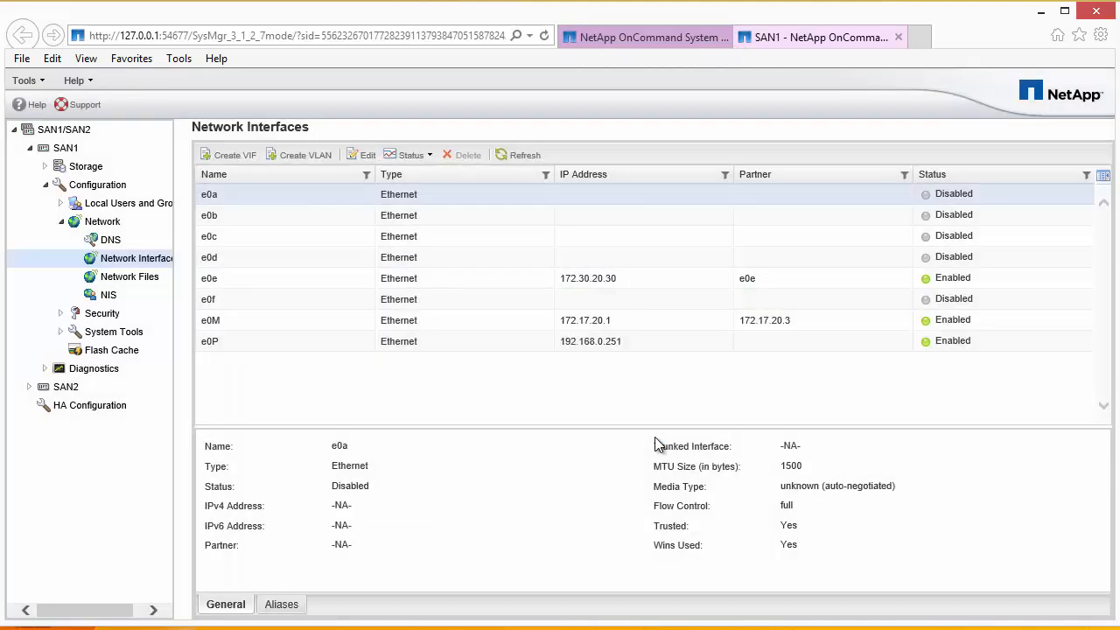
mouse_move(487, 236)
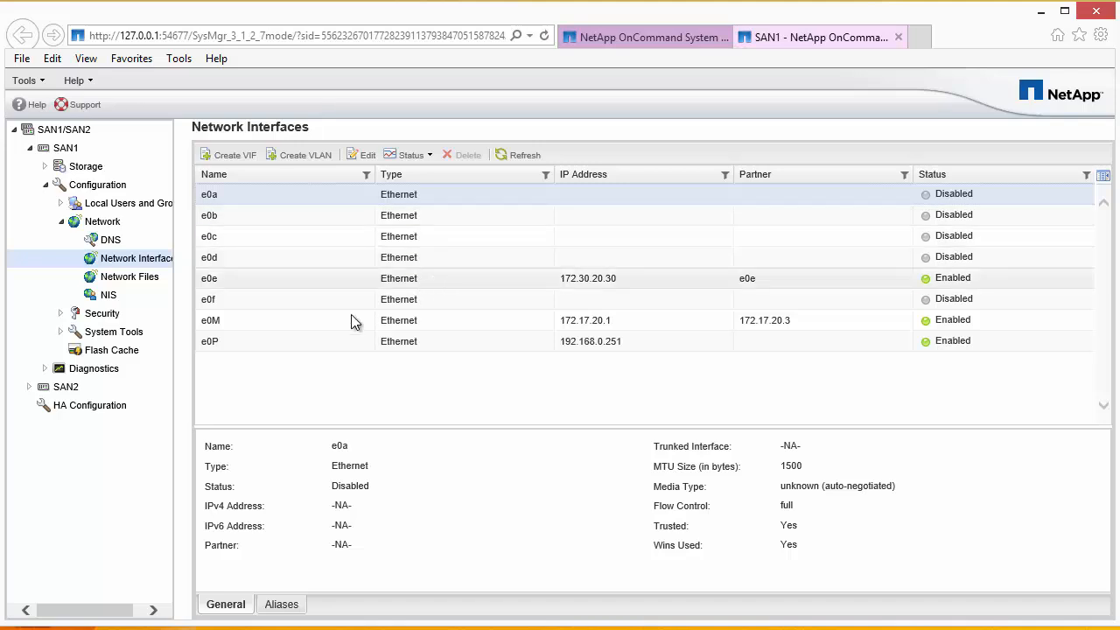
Expand SAN2, show its Network Interfaces list and select e0e.
left_click(28, 387)
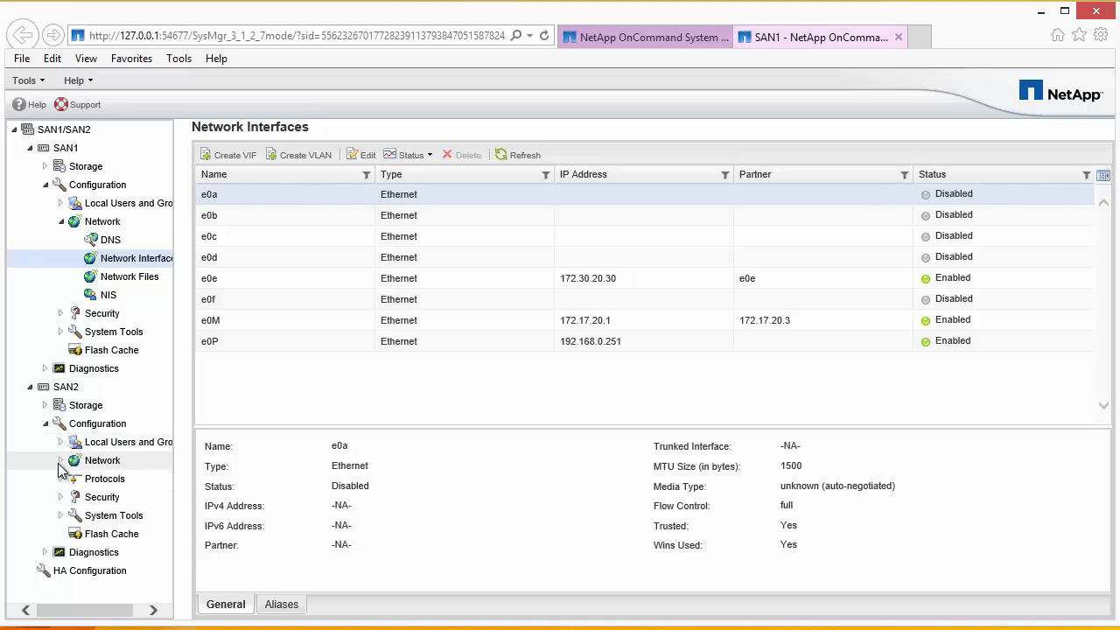
left_click(130, 498)
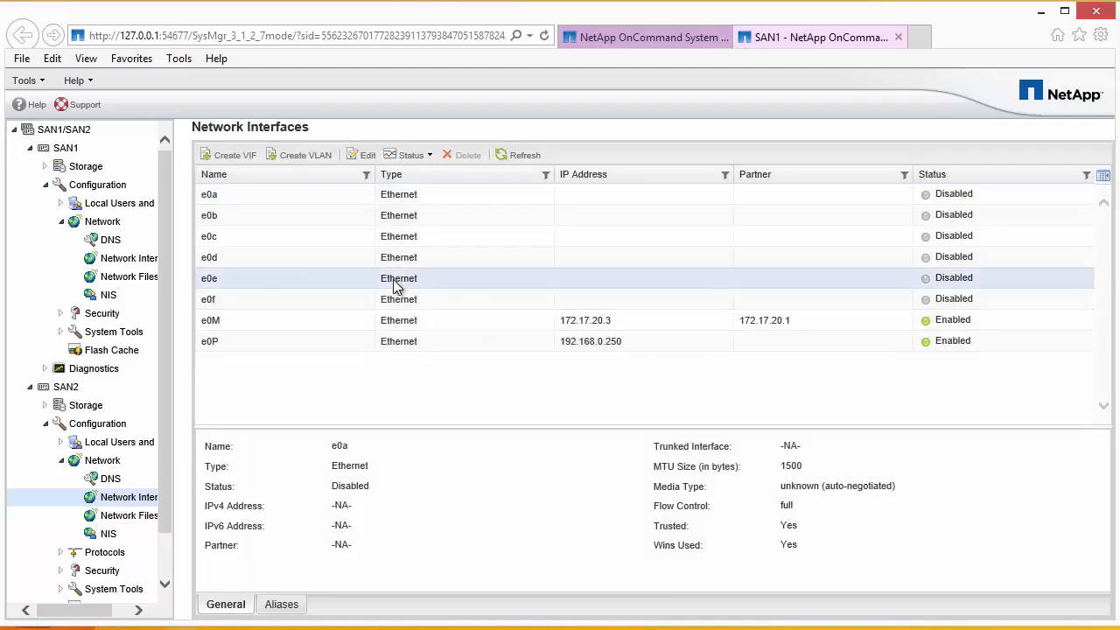
left_click(210, 278)
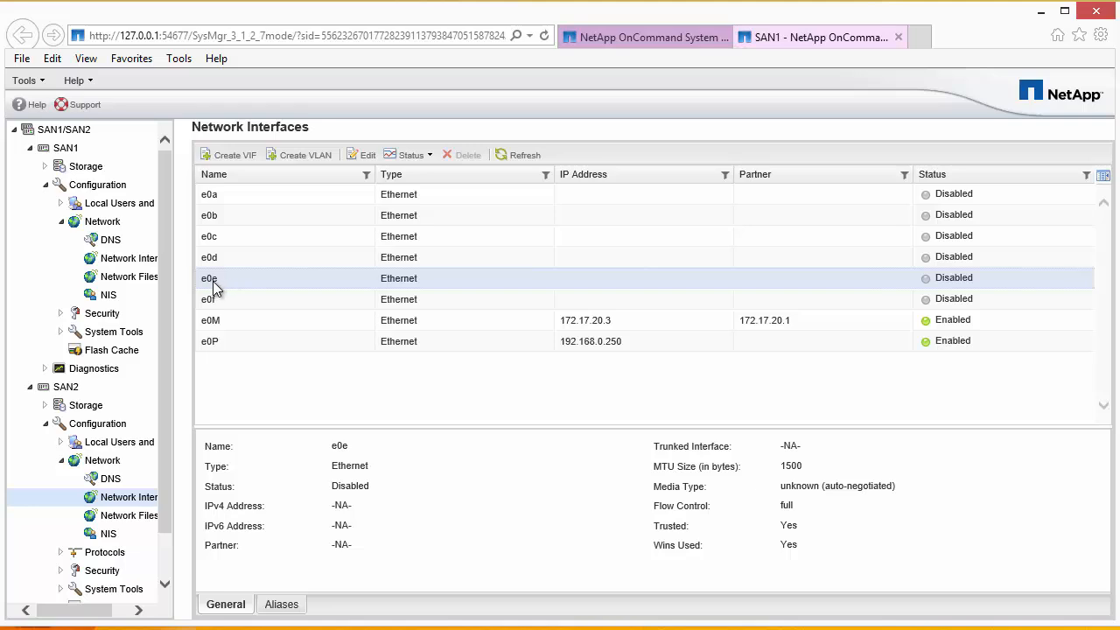
mouse_move(305, 154)
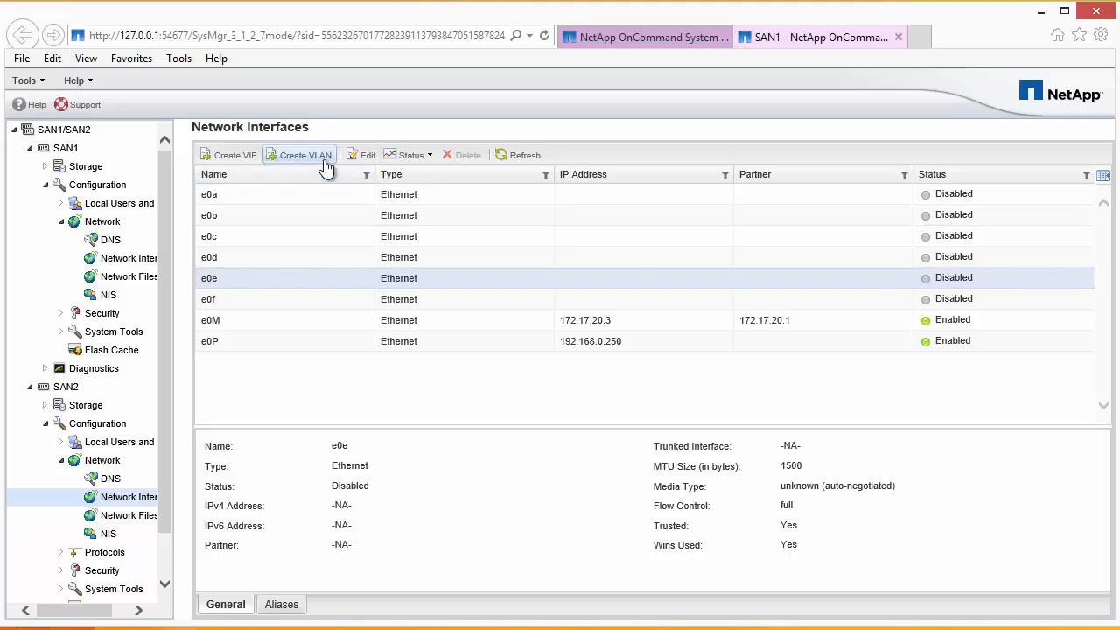
Edit SAN2's e0e as Shared with IPv4 172.30.20.31 and netmask 255.255.0.0.
left_click(360, 154)
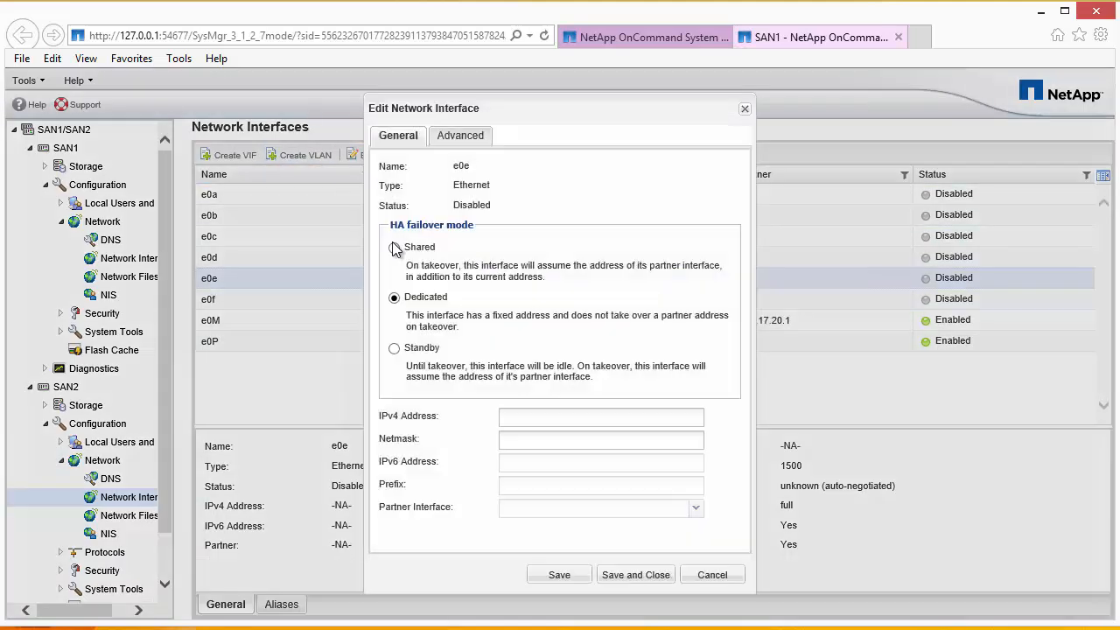
left_click(394, 247)
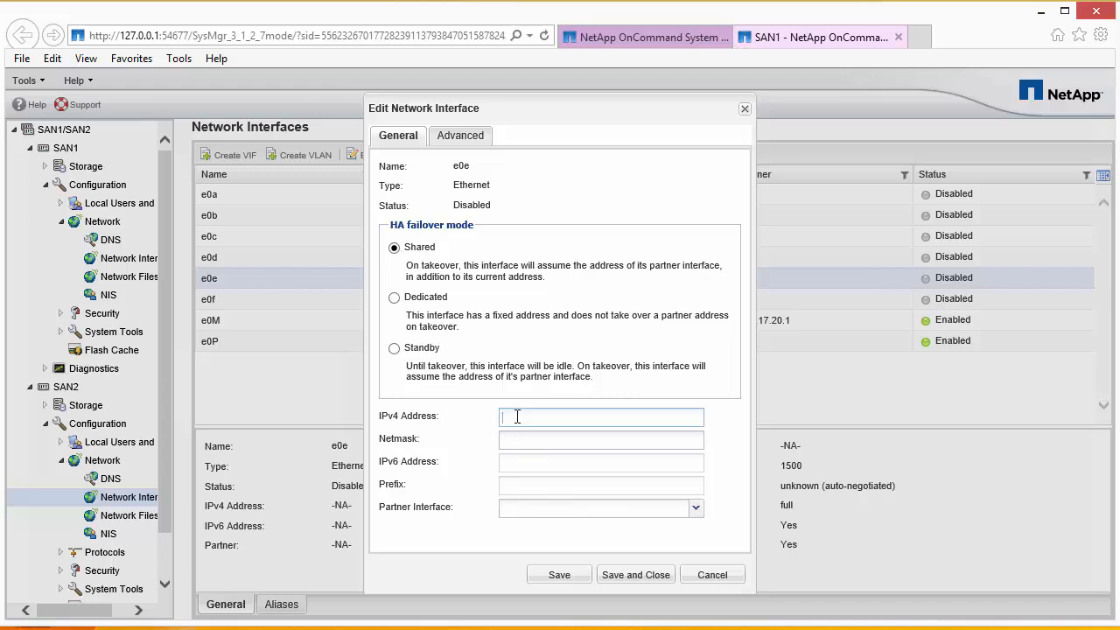
type("172.")
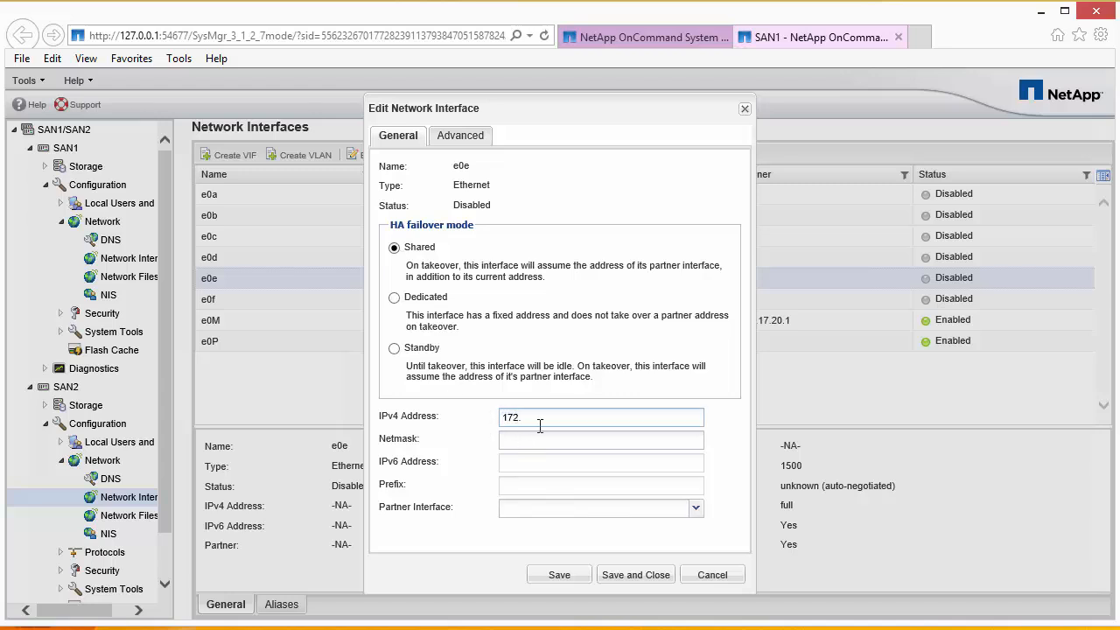
type("30.")
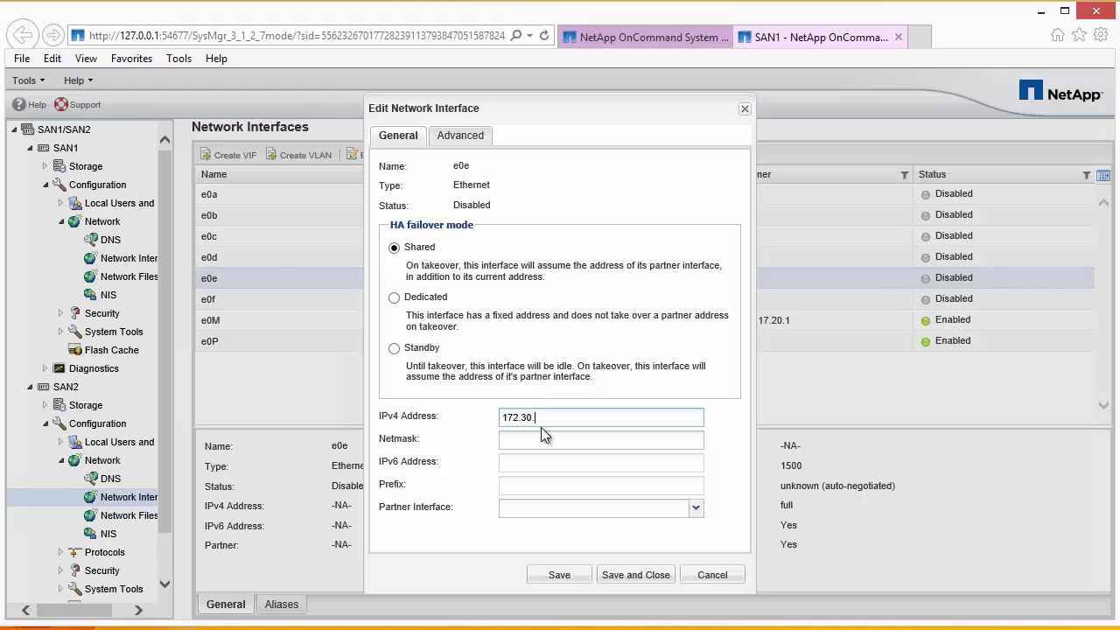
type("20.31")
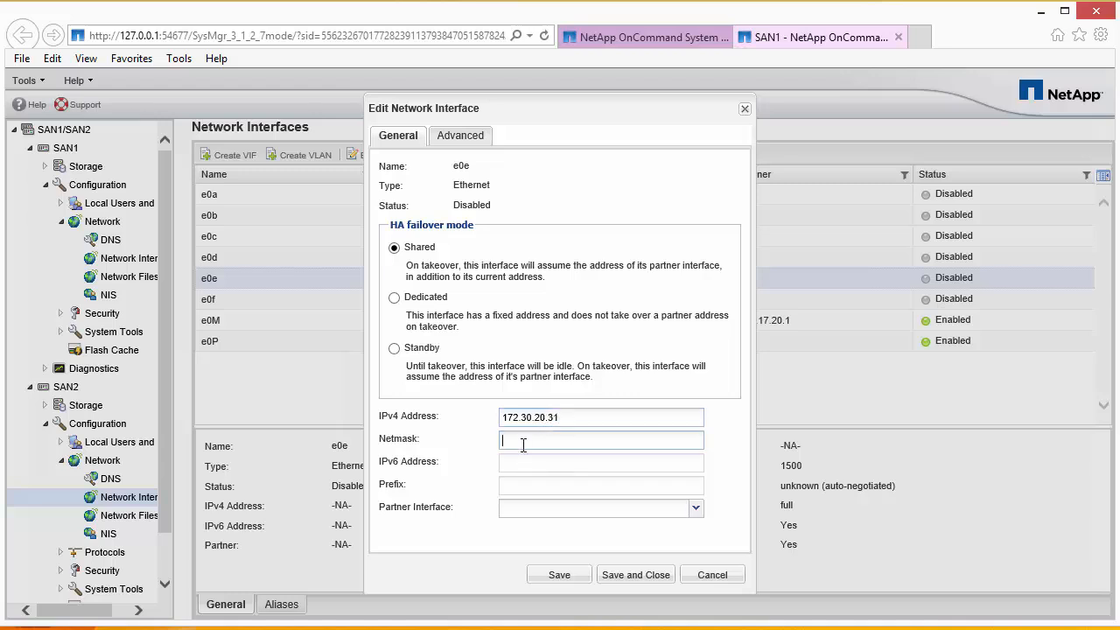
type("255.255.")
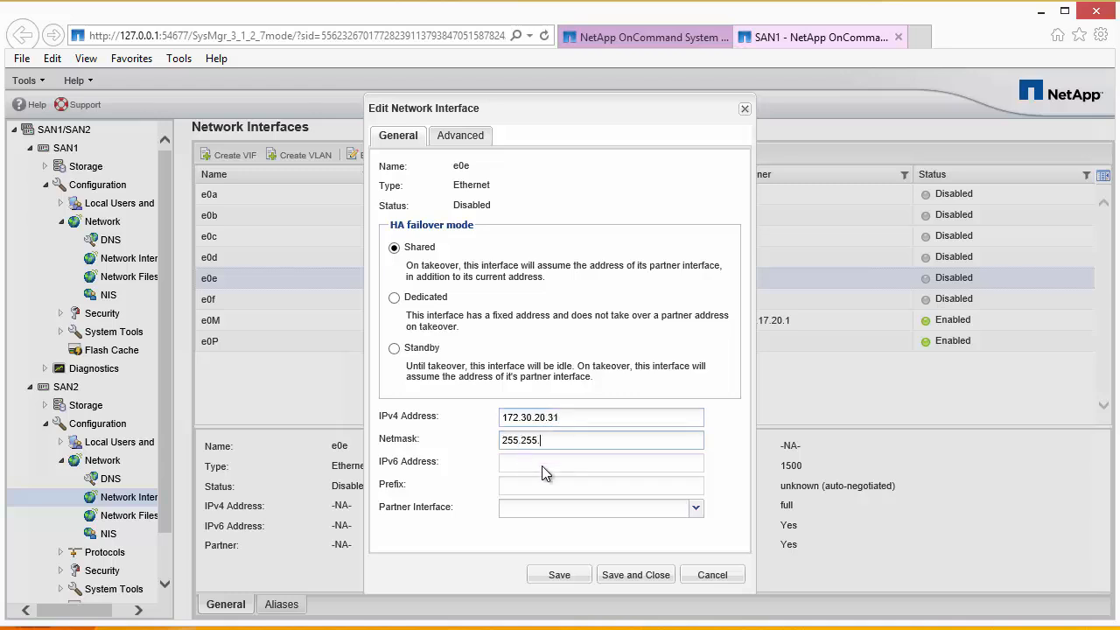
Partner it with e0e at 172.30.20.30 and save the settings.
left_click(695, 507)
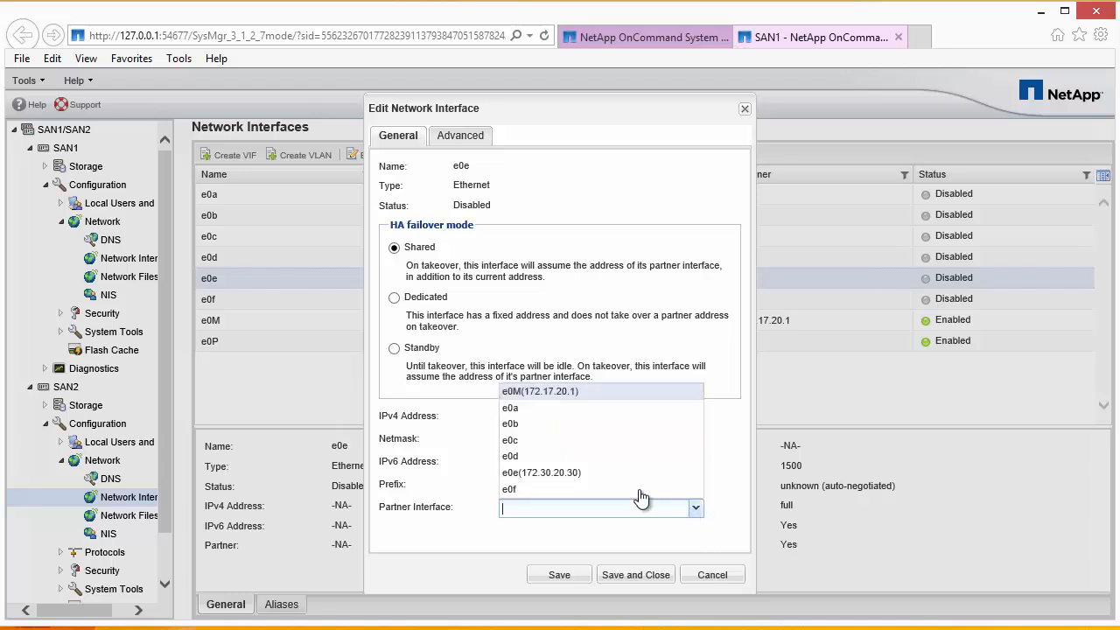
left_click(541, 473)
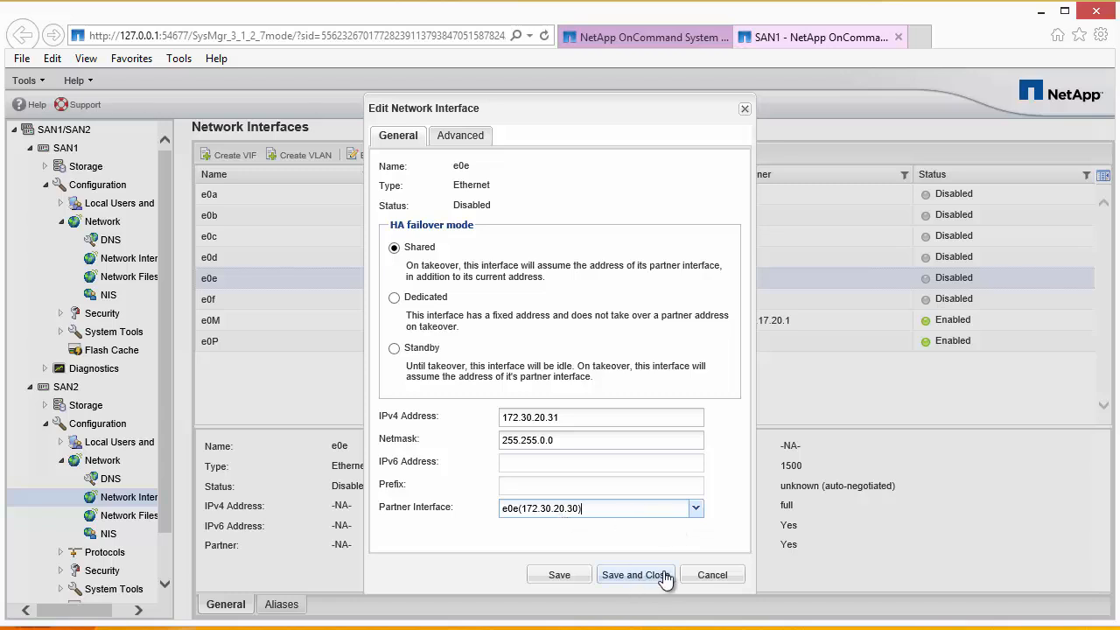
left_click(635, 574)
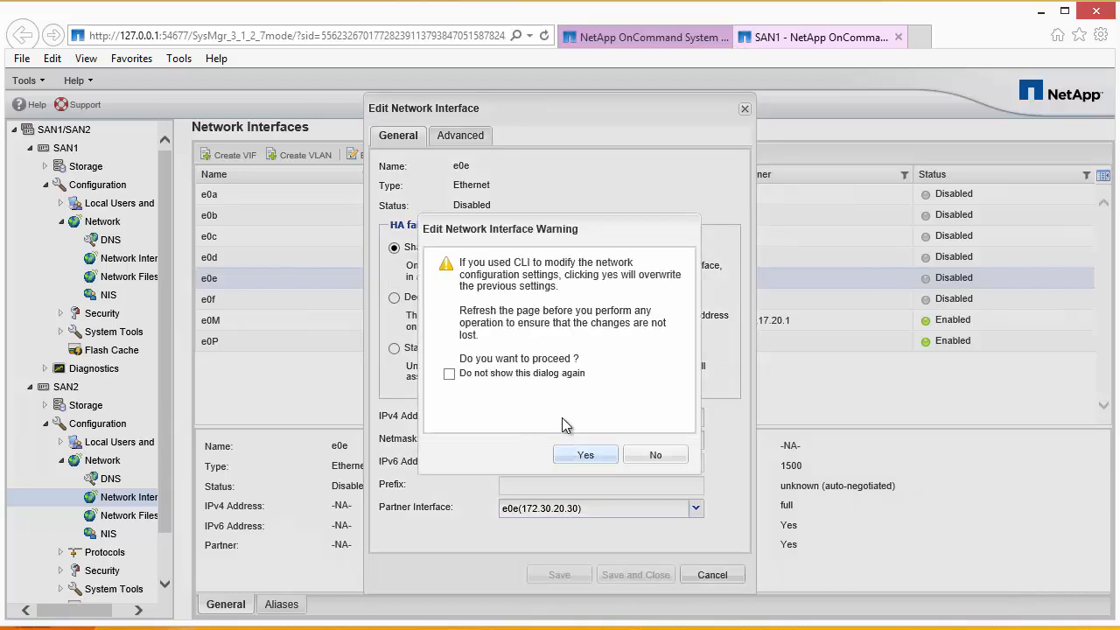
Confirm overwriting SAN2's e0e settings (172.30.20.31, partner e0e) and enable the interface.
left_click(584, 456)
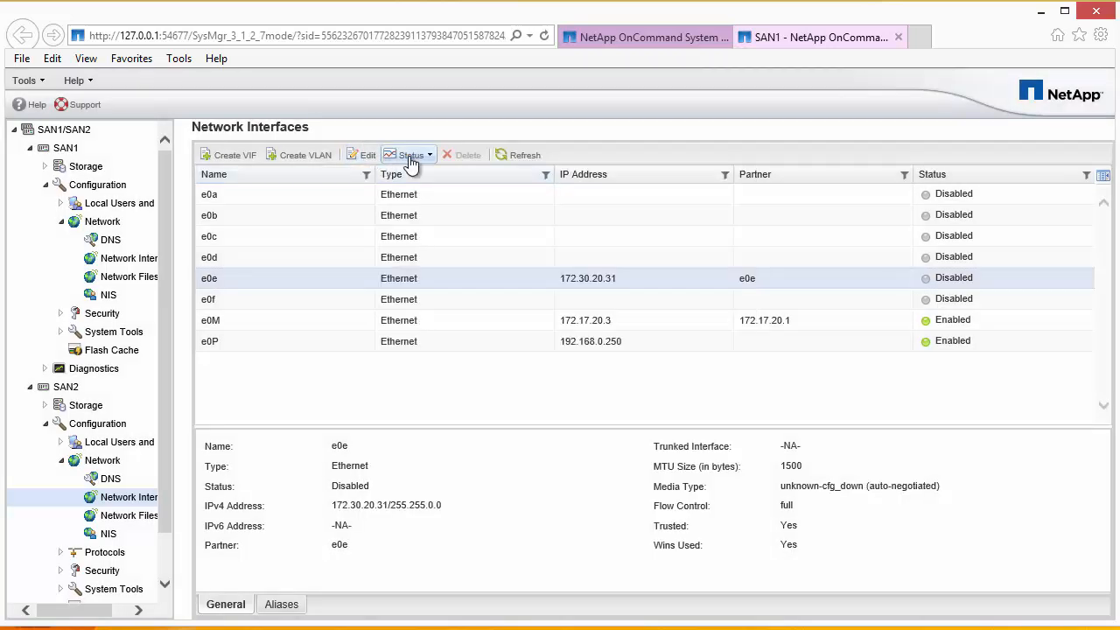
left_click(410, 154)
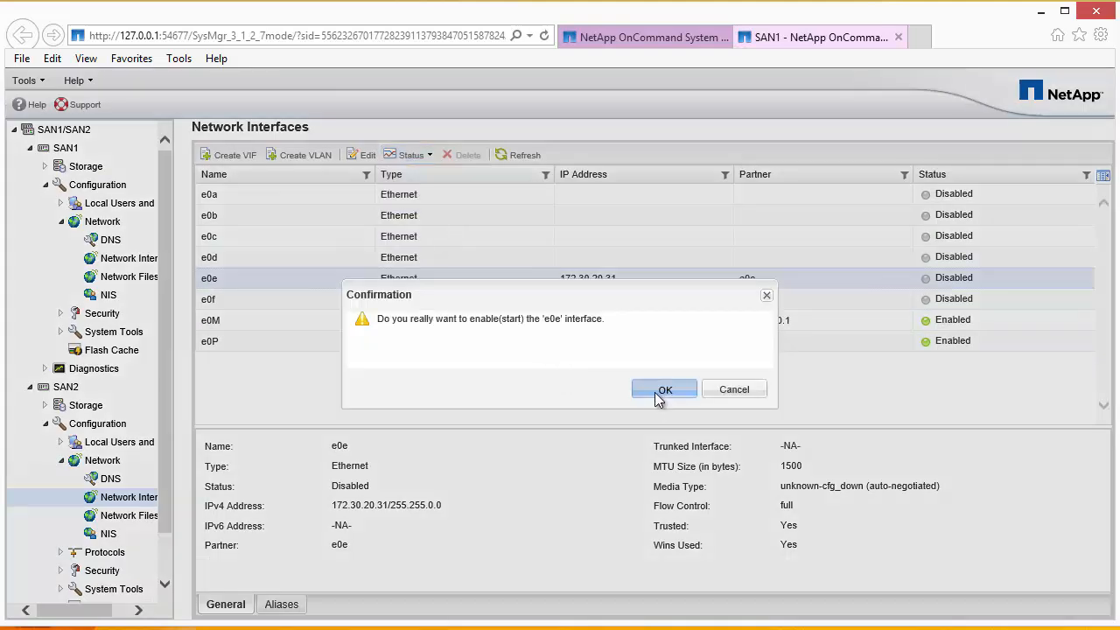
left_click(665, 389)
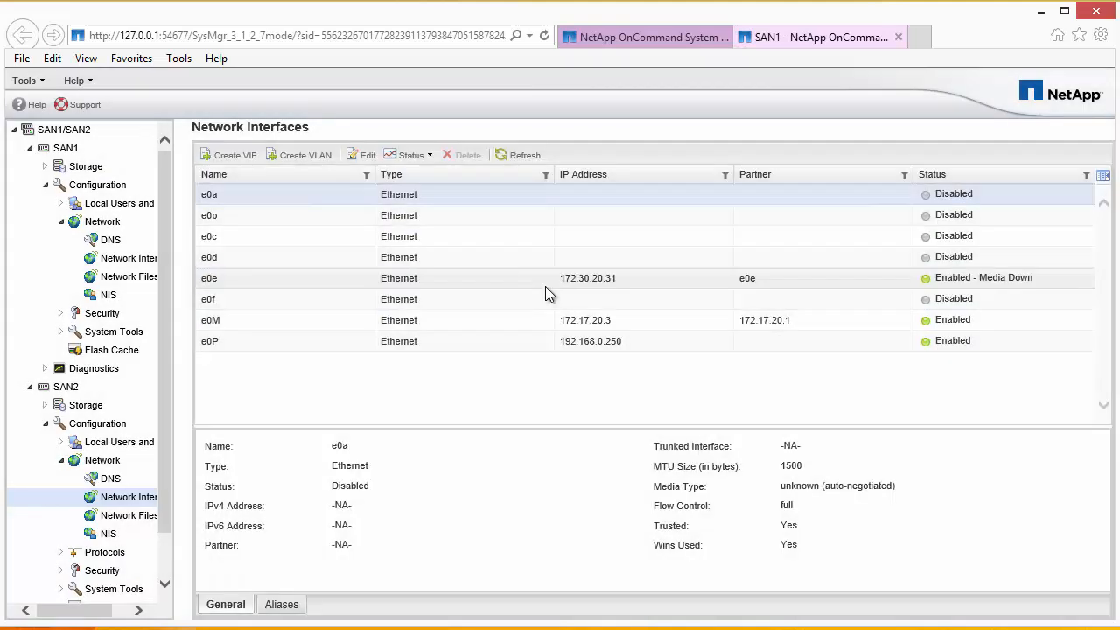